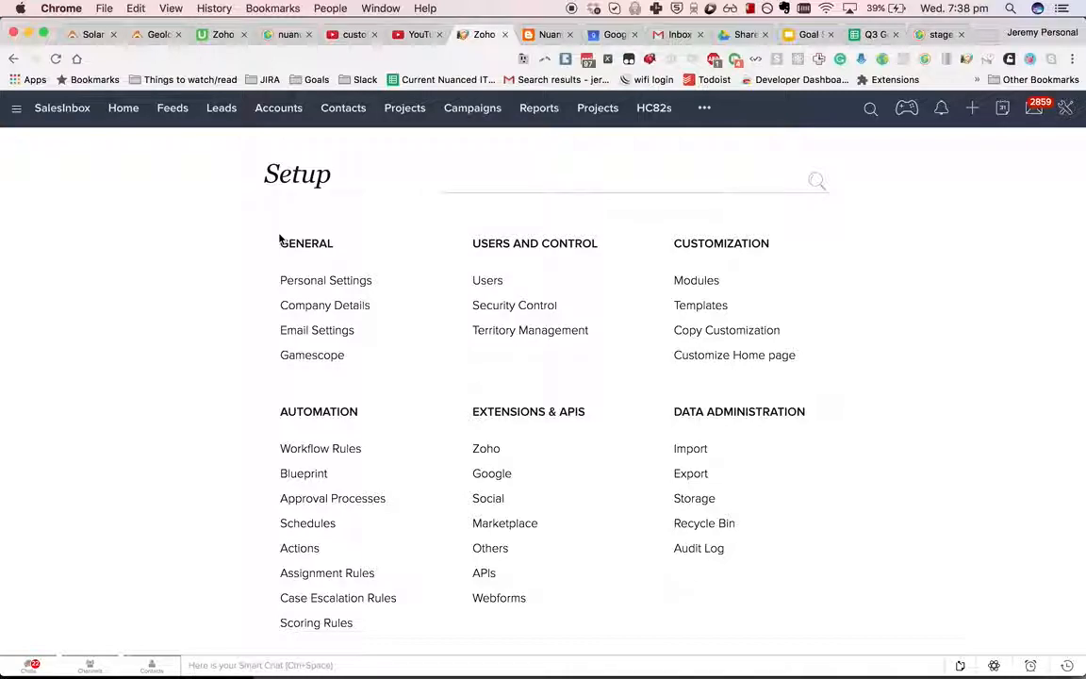
mouse_move(515, 305)
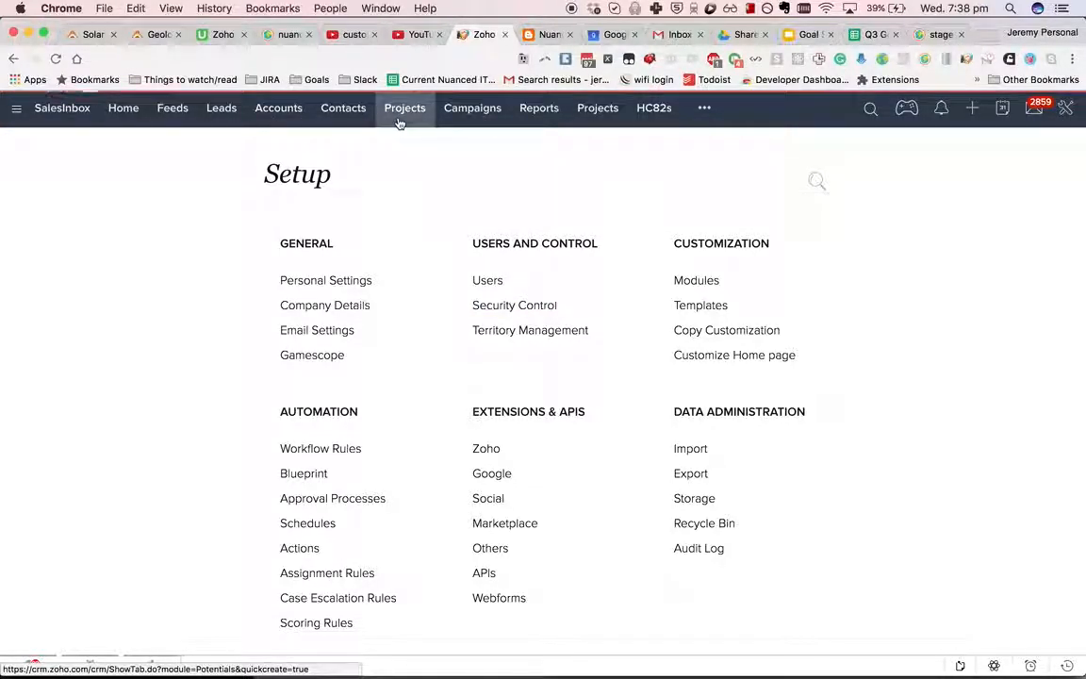
Step: Start a new project, choose Qualification as its stage, then return to the Open Projects list
left_click(403, 107)
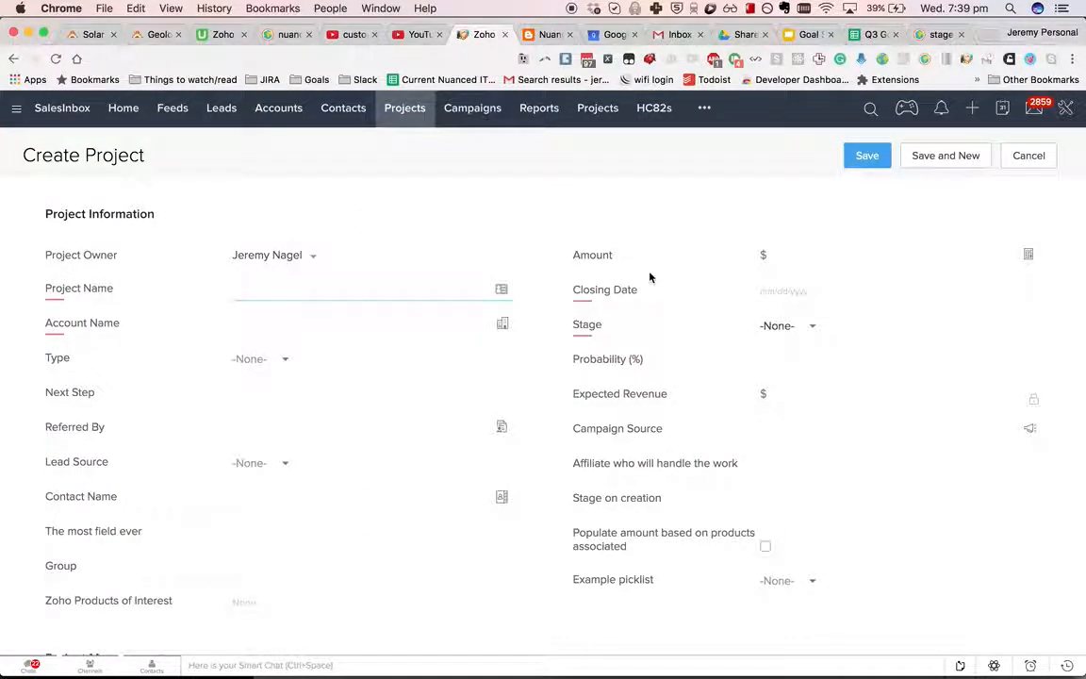
left_click(788, 325)
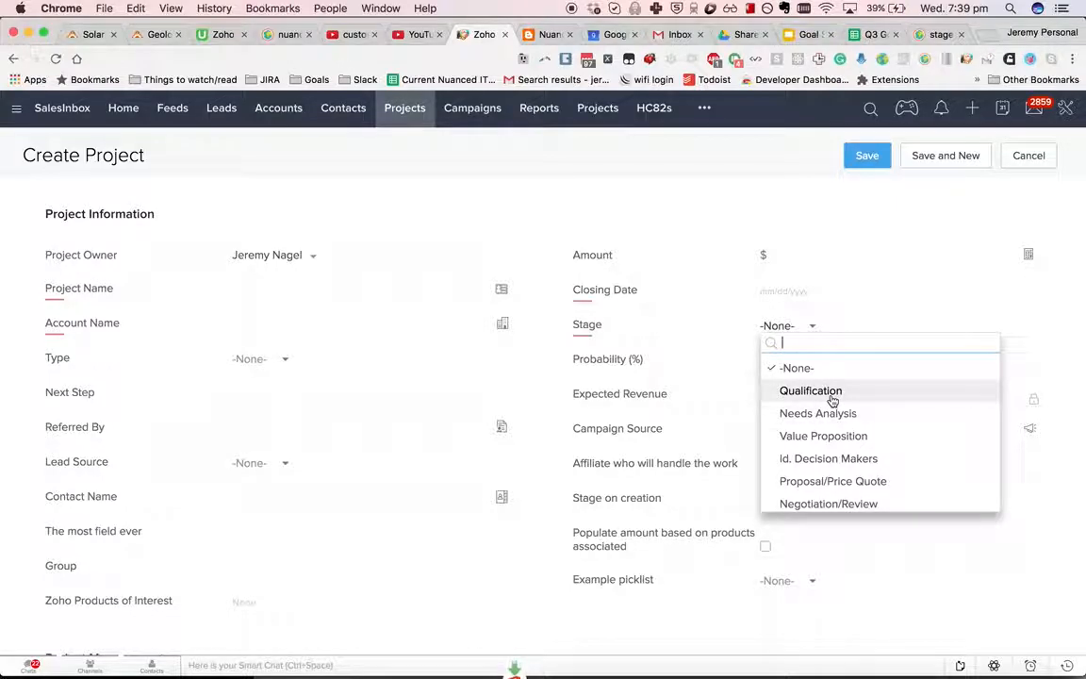
left_click(810, 390)
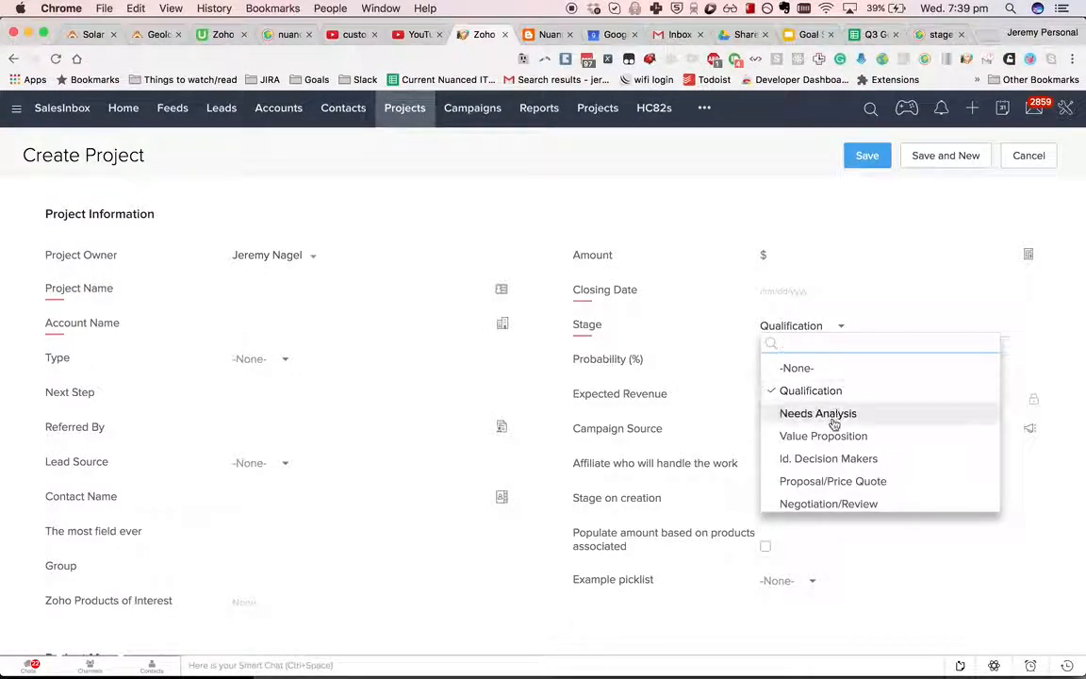
left_click(818, 413)
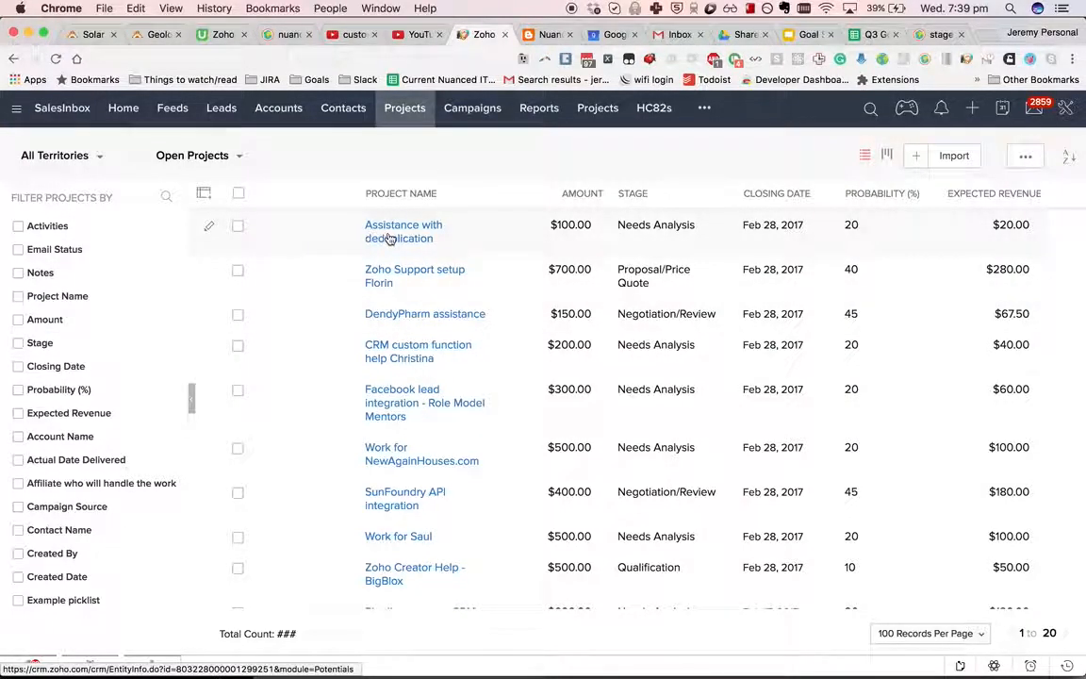
Step: Move the Assistance with deduplication project to Closed Lost and save the verified details
left_click(403, 230)
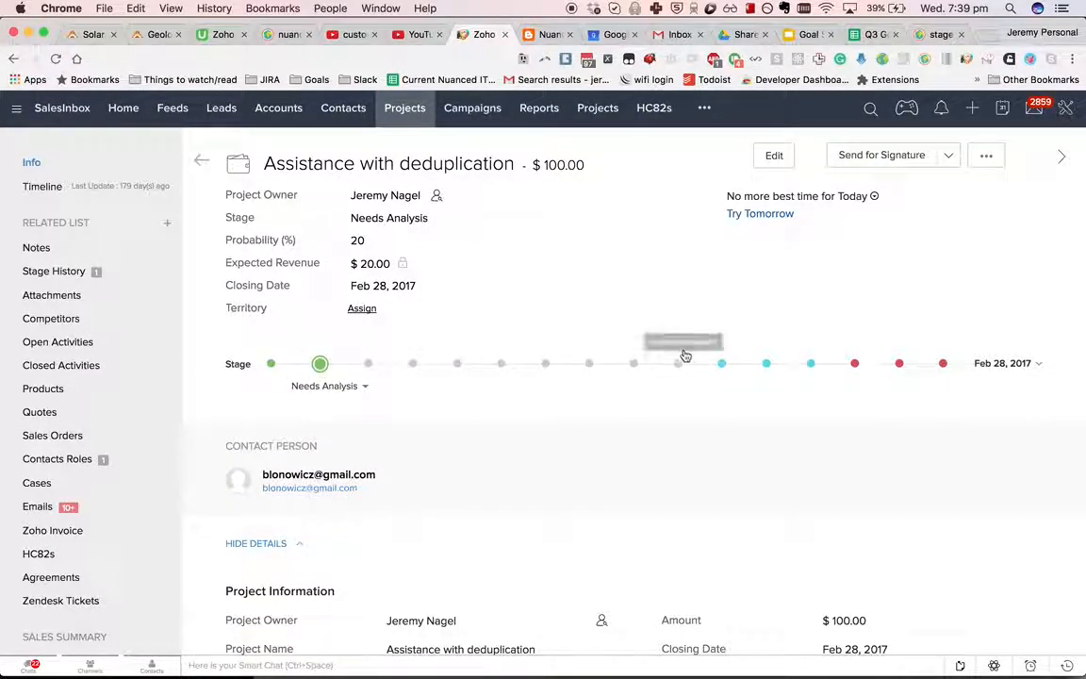
mouse_move(594, 366)
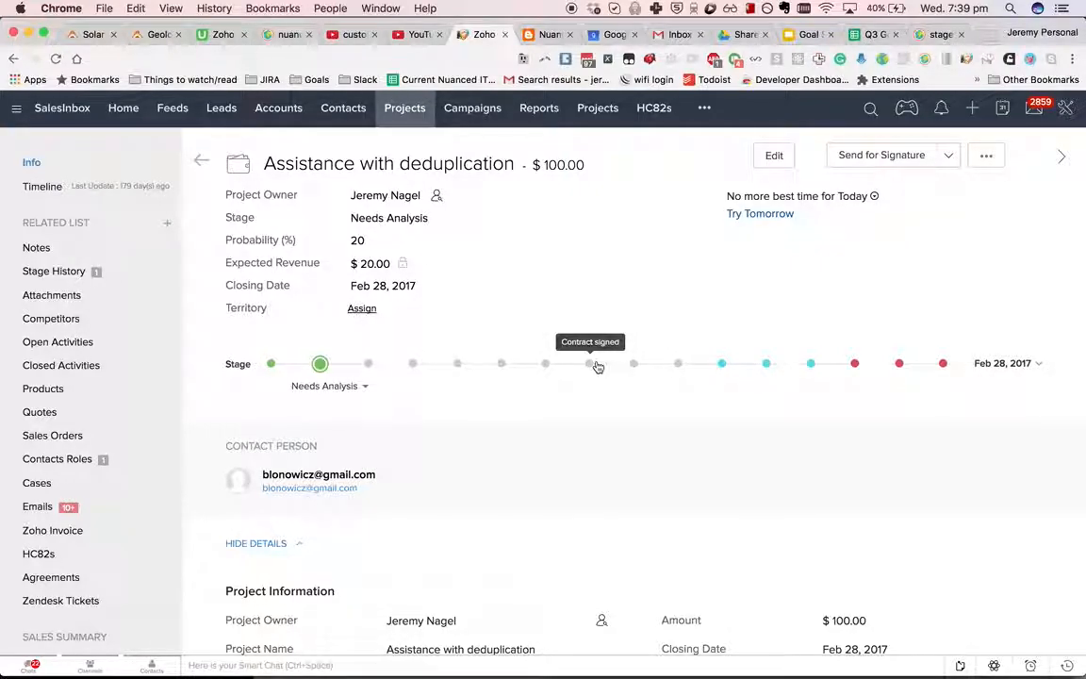
mouse_move(856, 366)
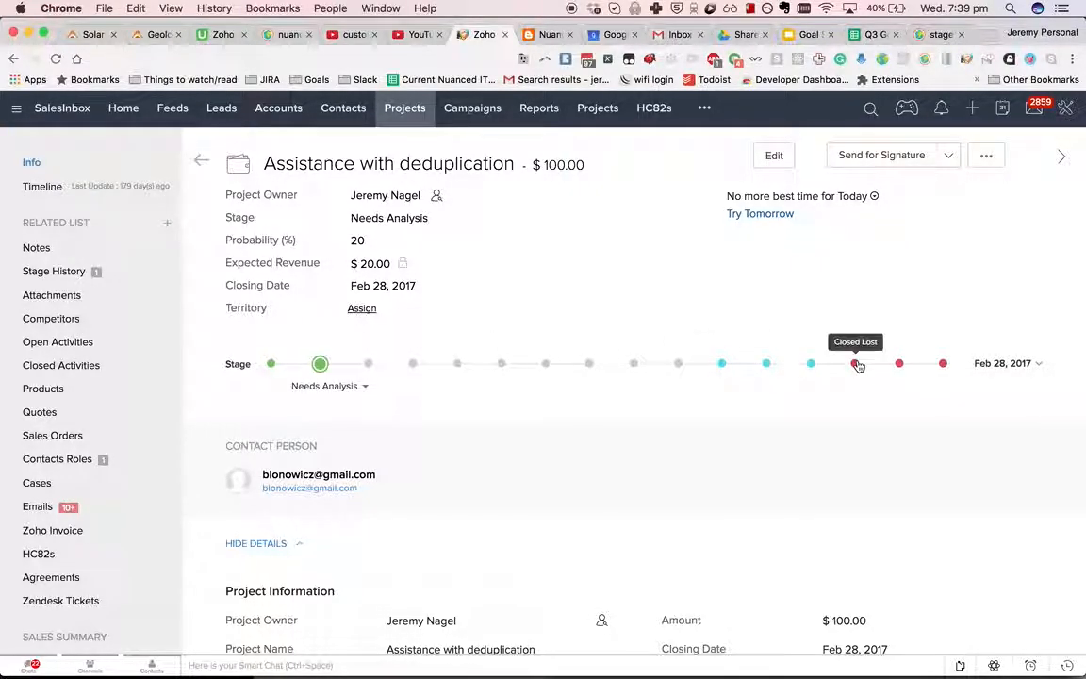
left_click(856, 362)
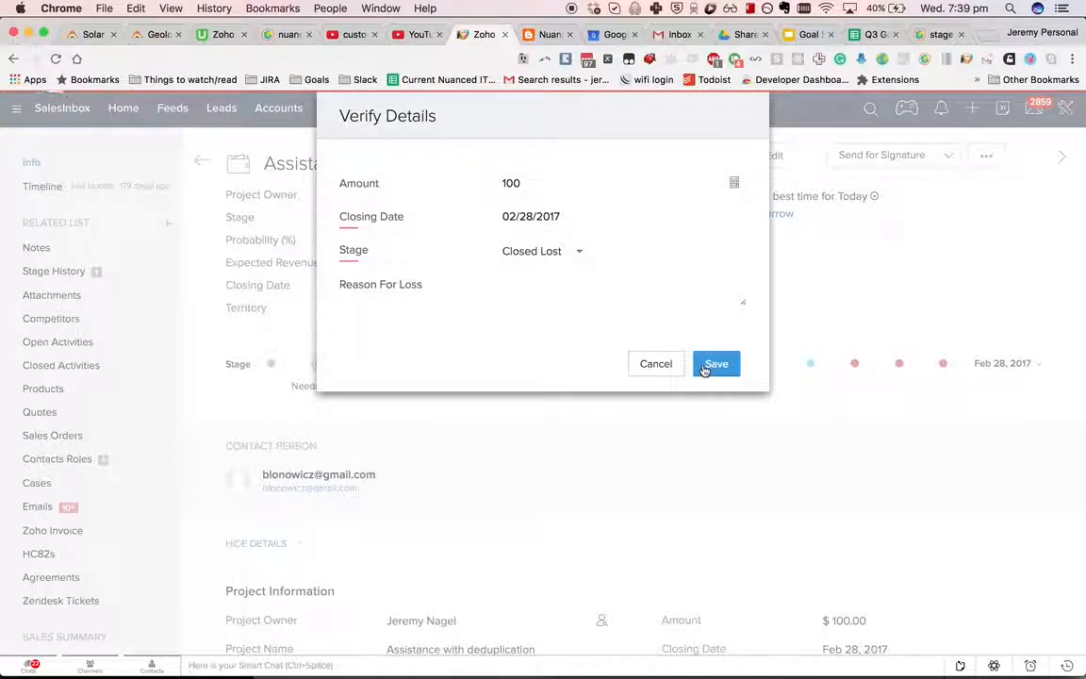
left_click(717, 362)
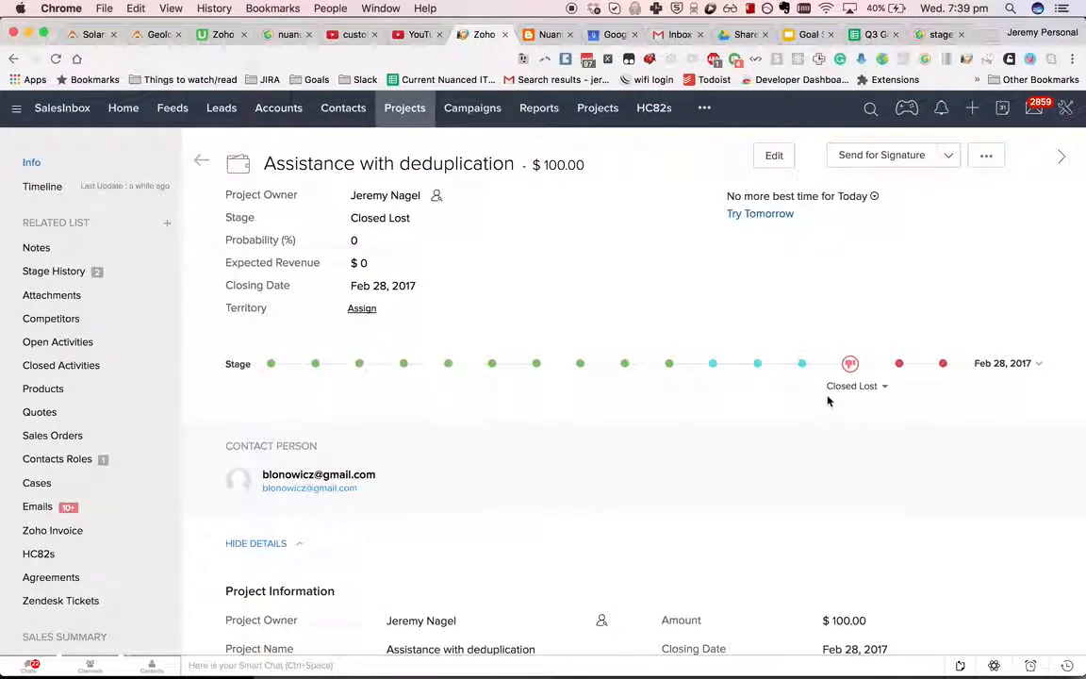
mouse_move(422, 338)
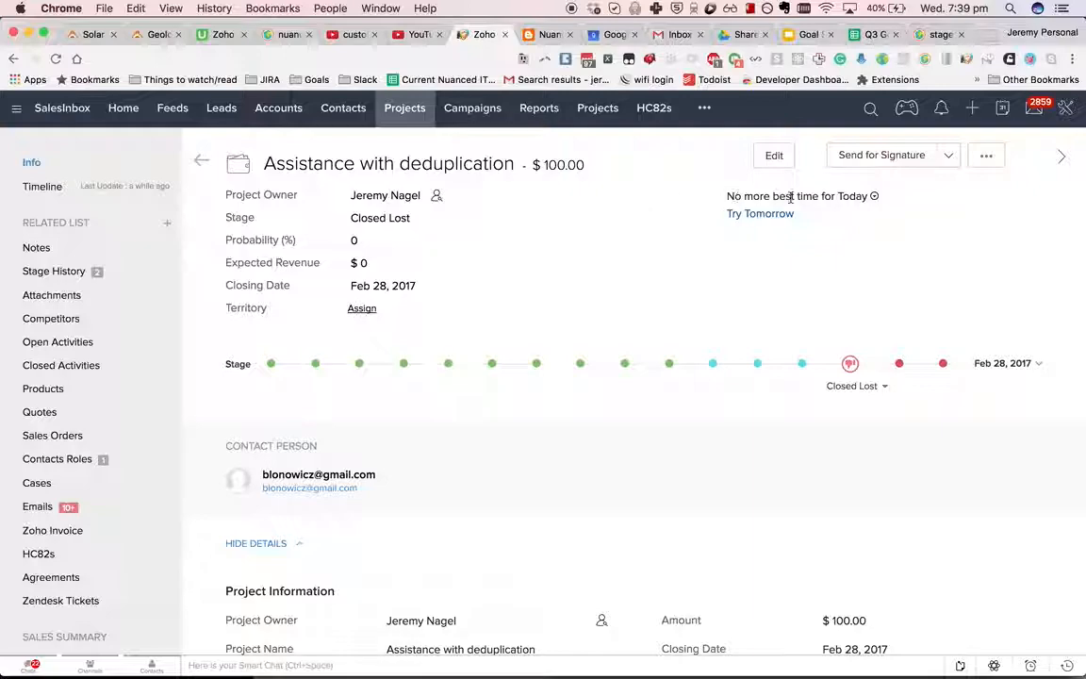
Step: Go through Setup > Modules to the Projects module and show its Standard layout options
left_click(1065, 107)
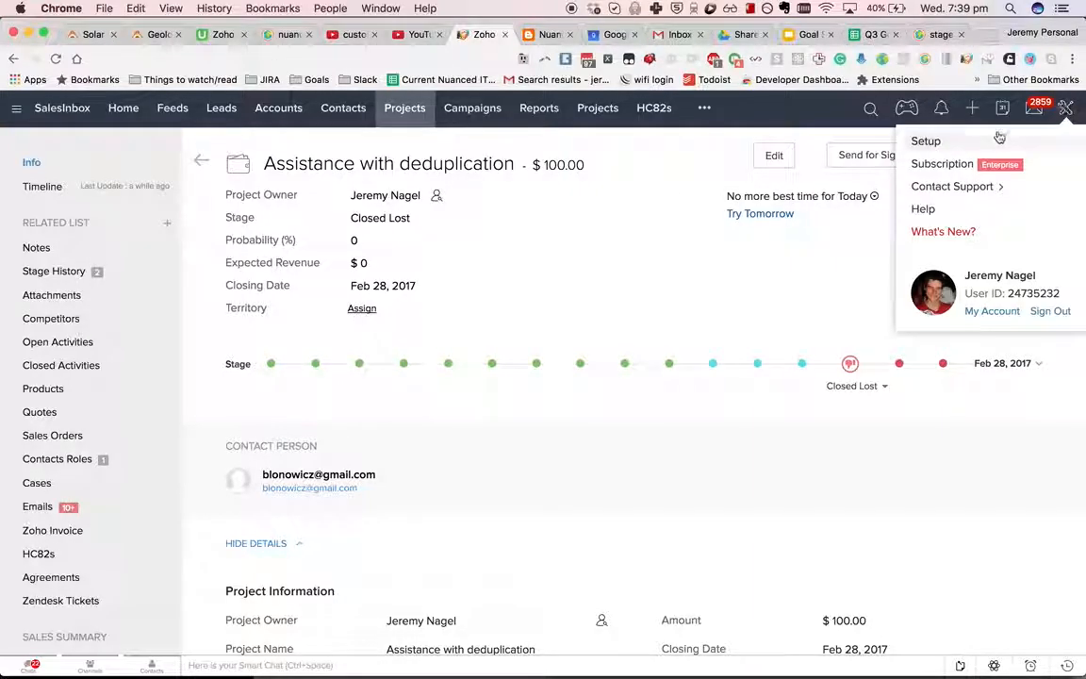
left_click(924, 139)
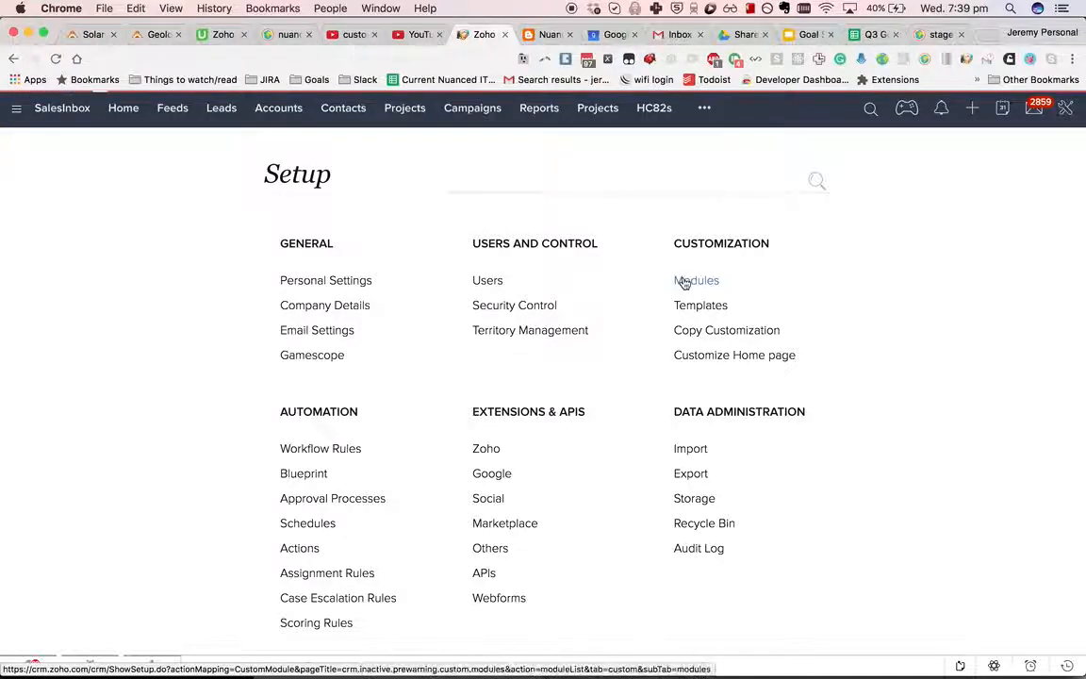
left_click(696, 279)
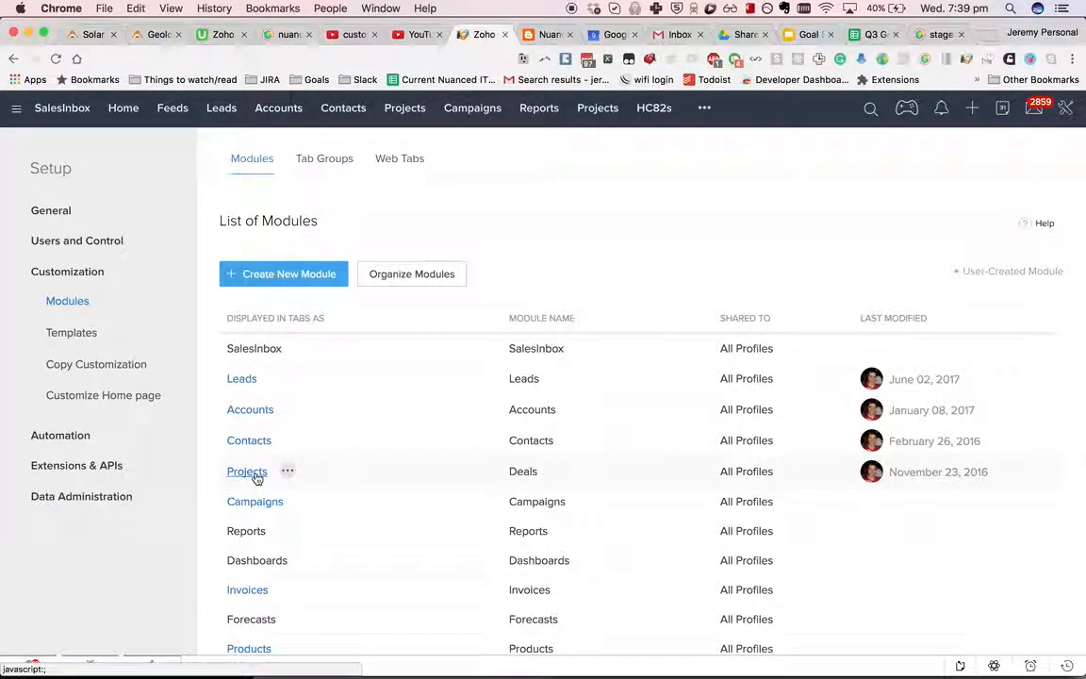
left_click(245, 471)
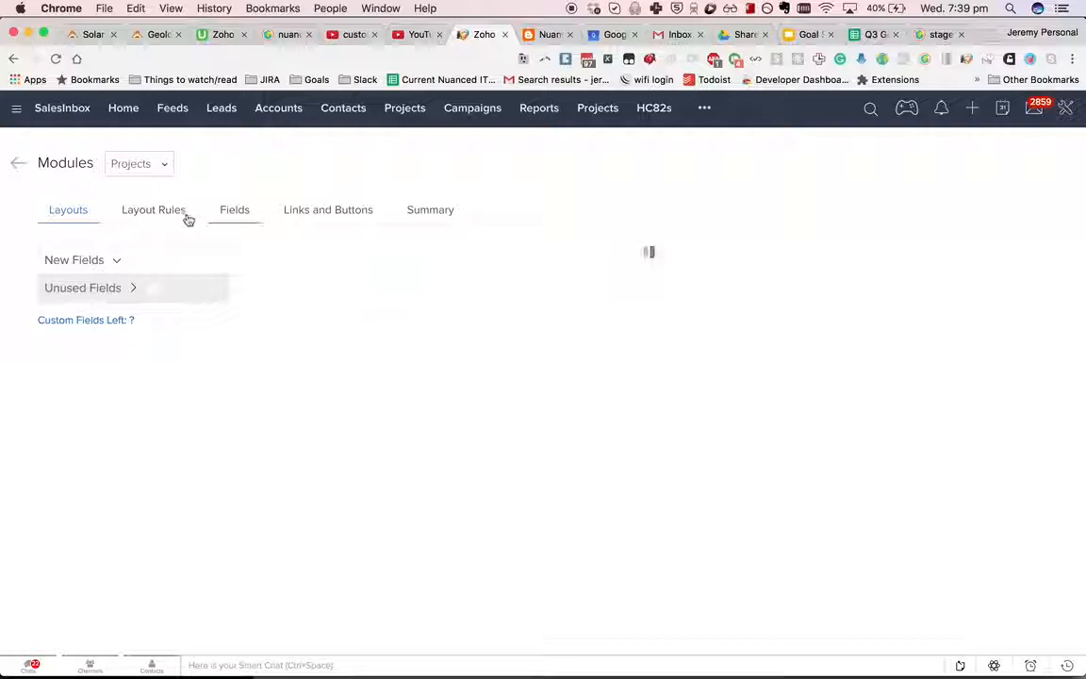
left_click(350, 268)
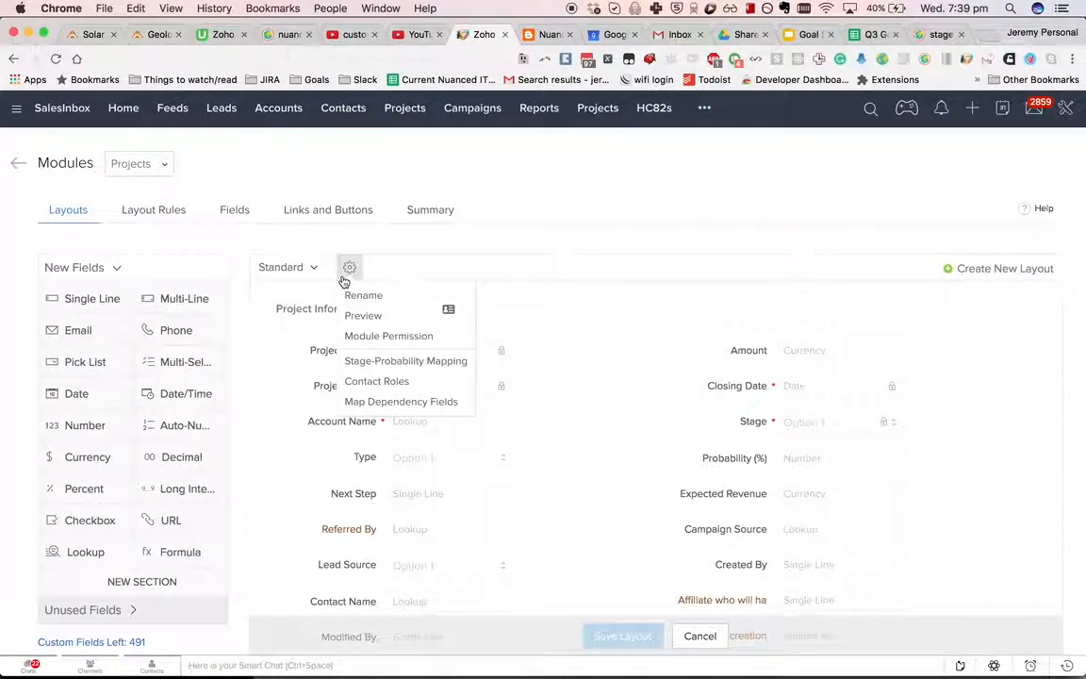
Step: In Stage-Probability Mapping, rename Qualification to 'Check they're not a tyre kicker' and move to its probability
left_click(405, 360)
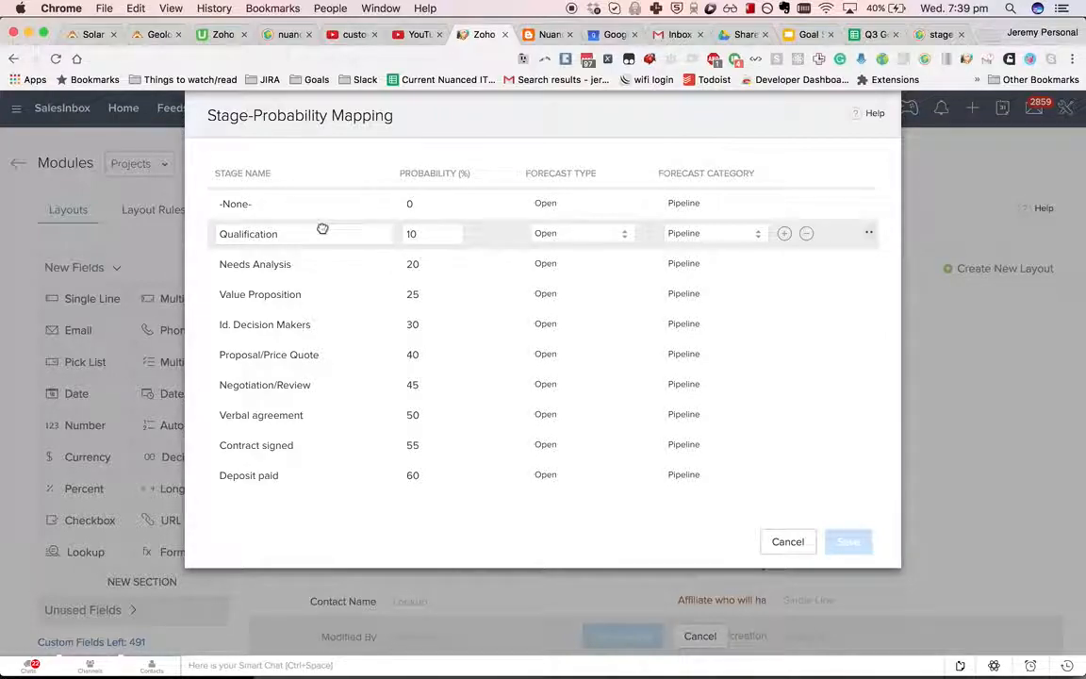
double_click(264, 234)
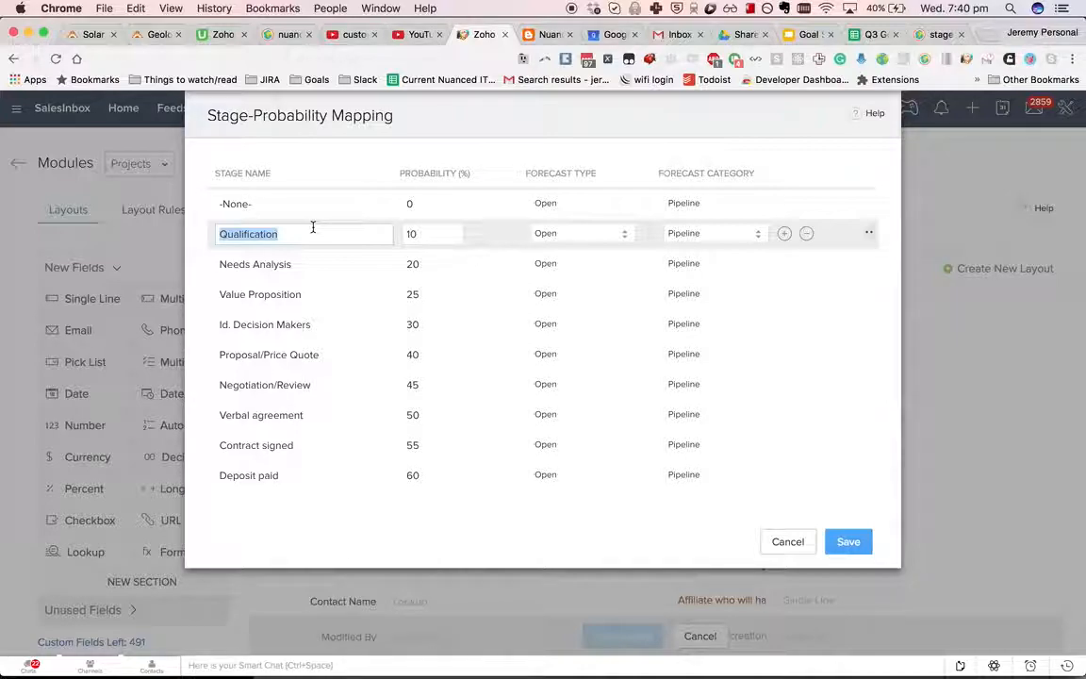
type("Check they're not a tyre kicker")
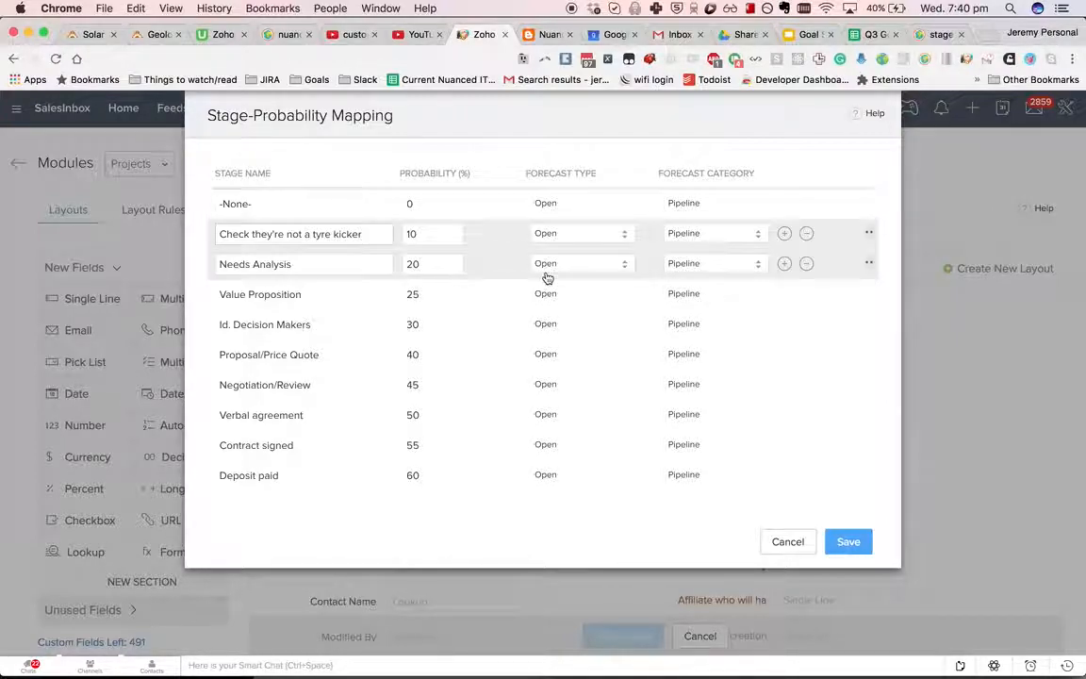
left_click(426, 234)
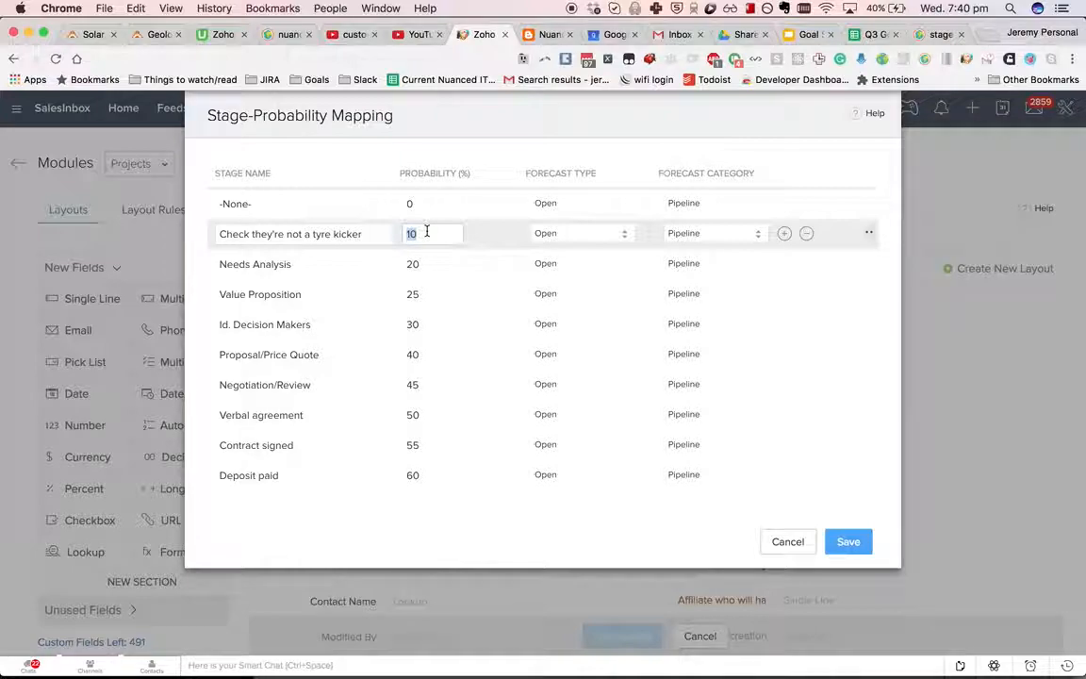
mouse_move(604, 234)
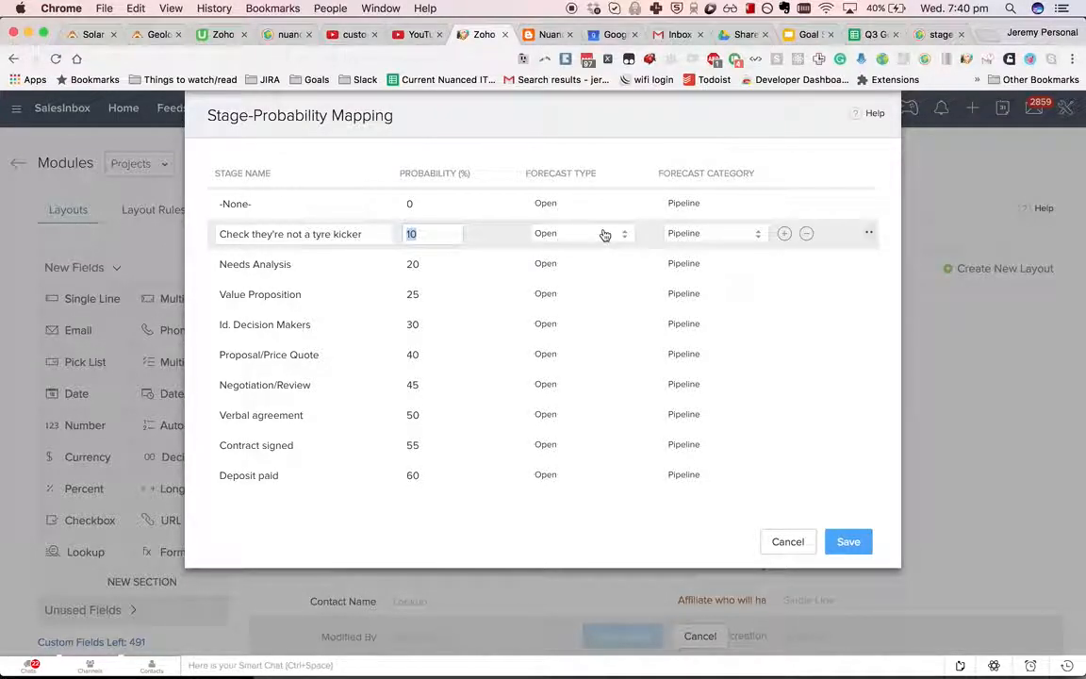
Step: Review the Forecast Type and Forecast Category choices, then cancel the mapping changes
left_click(581, 234)
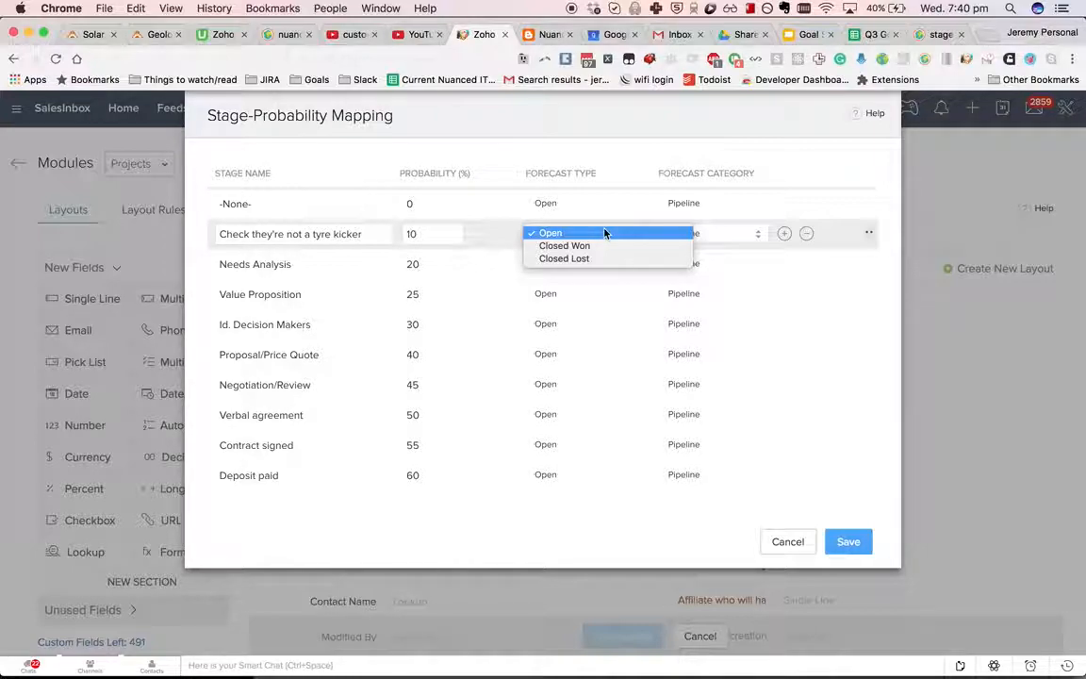
mouse_move(584, 245)
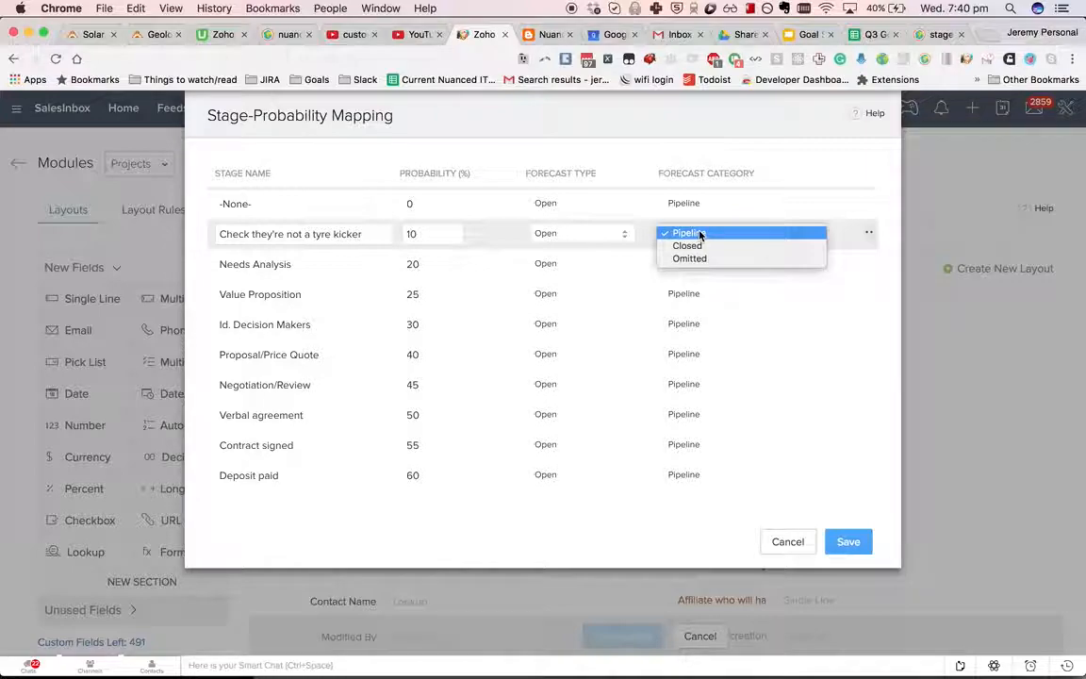
mouse_move(686, 245)
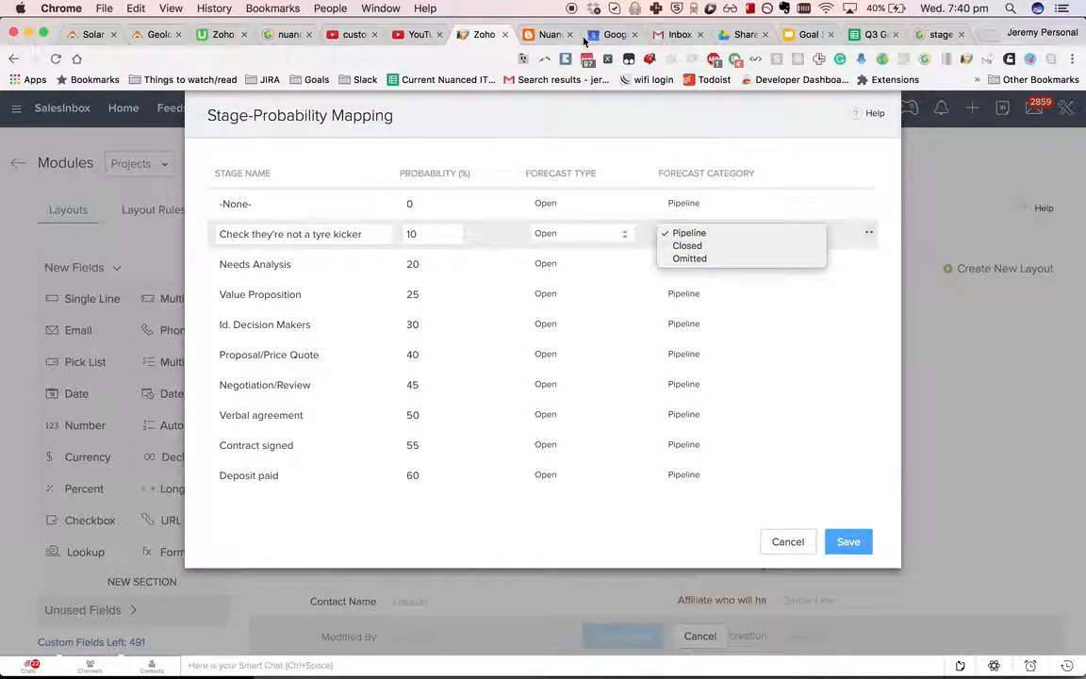
left_click(688, 232)
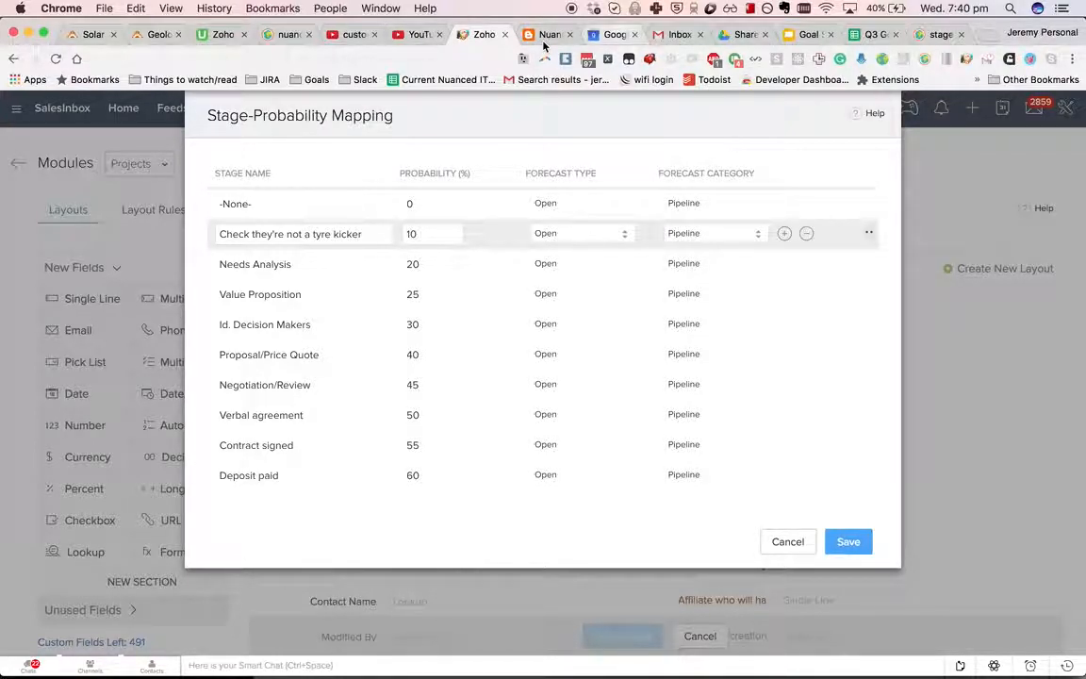
left_click(980, 34)
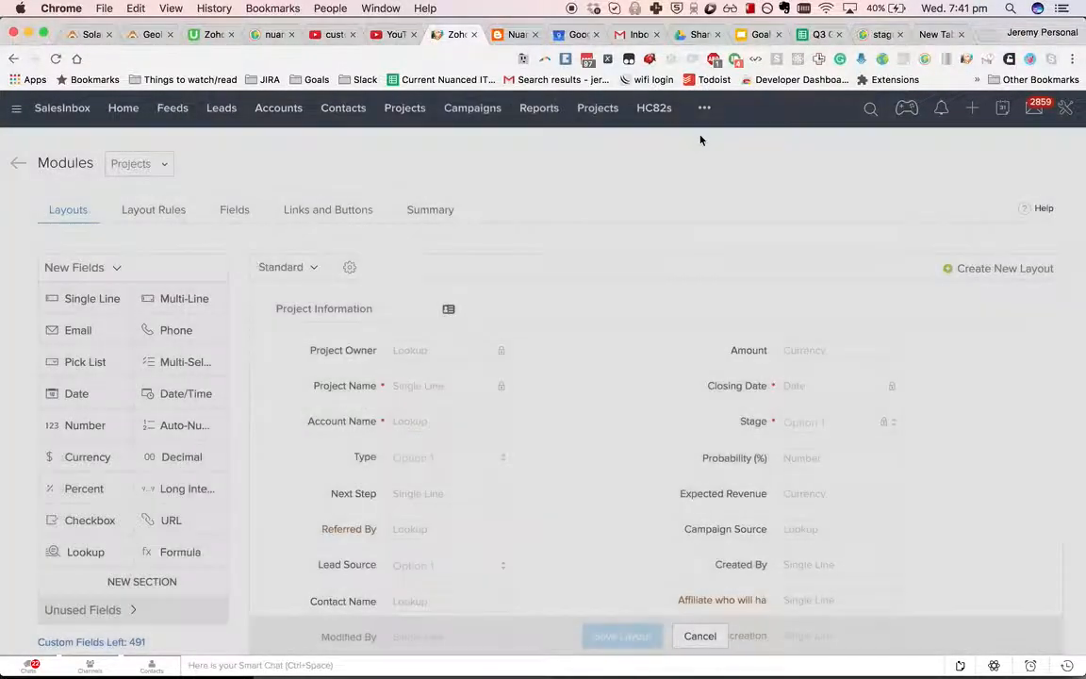
Step: Show the remaining modules menu and bring up the Forecasts module
left_click(705, 108)
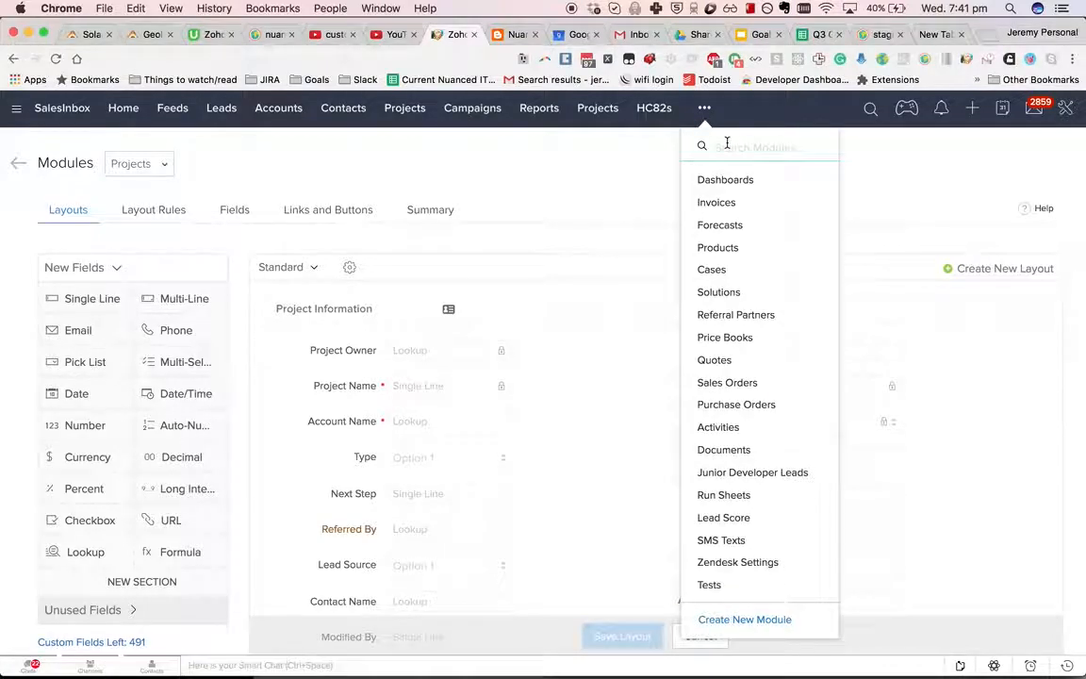
right_click(718, 179)
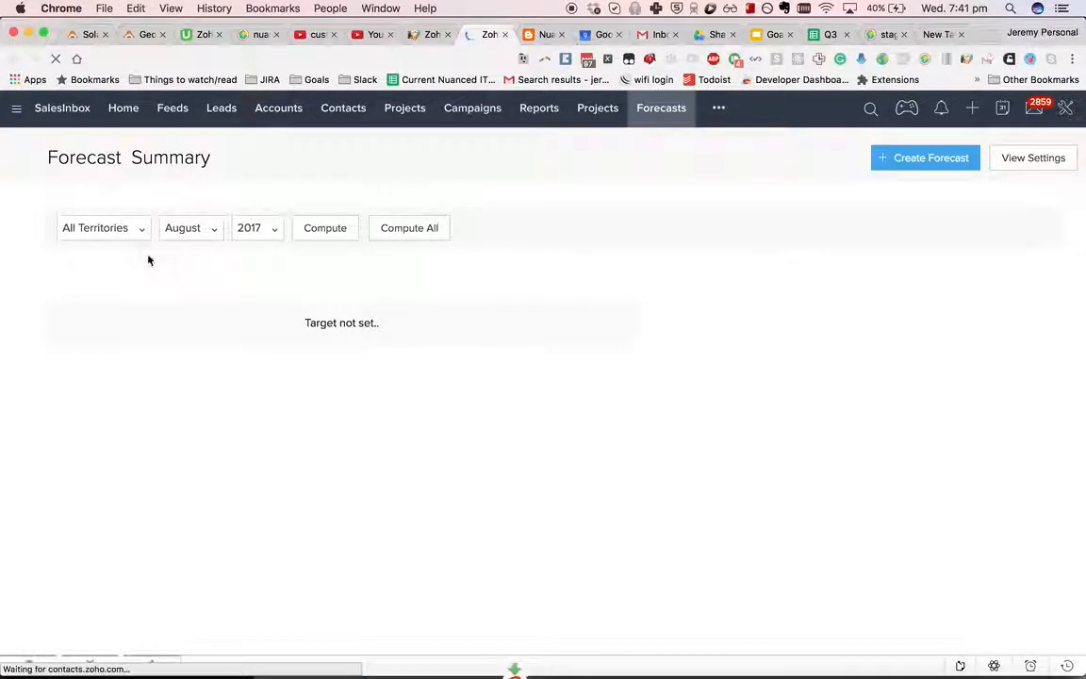
Step: Create a September 2017 forecast for Nuanced IT with a 10000 All Records target and save it
left_click(924, 158)
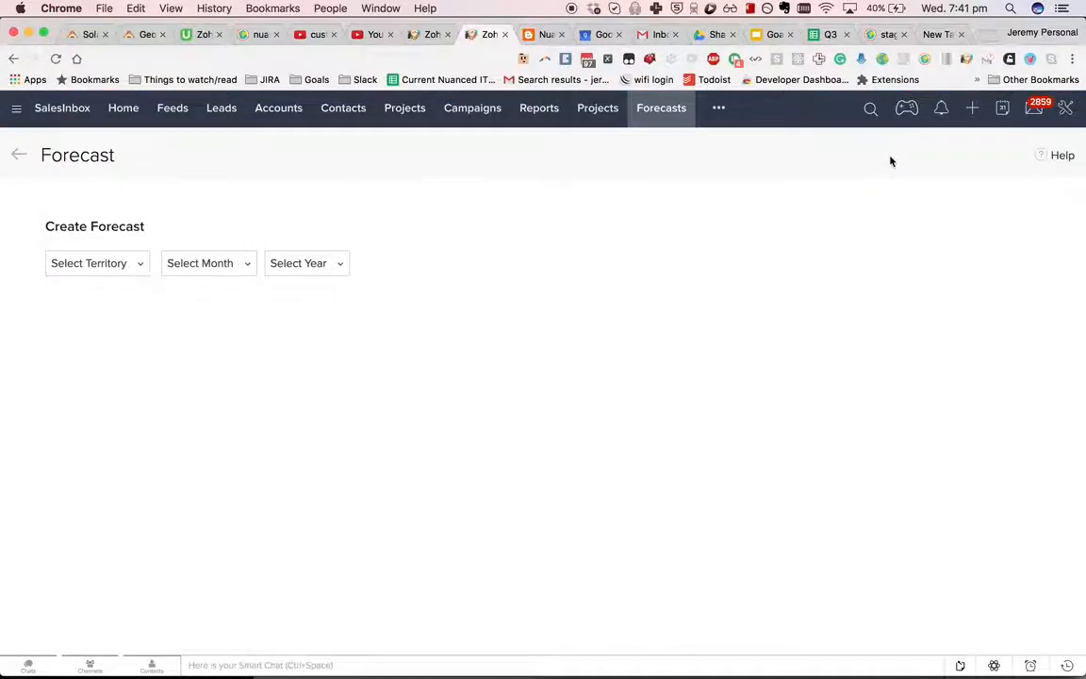
left_click(94, 264)
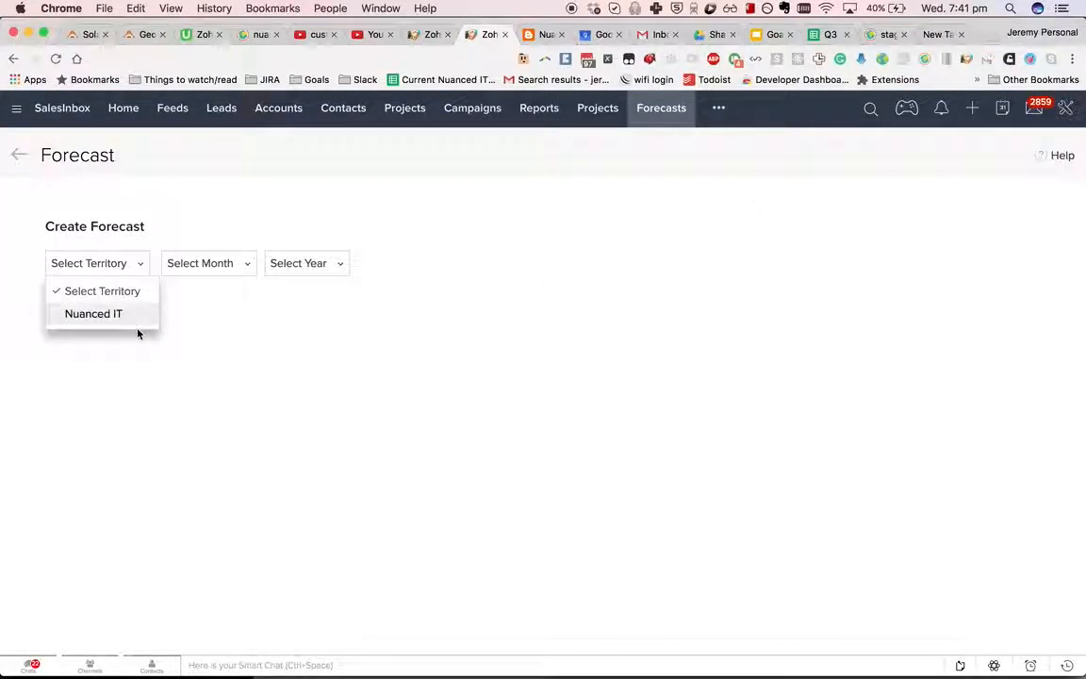
left_click(94, 313)
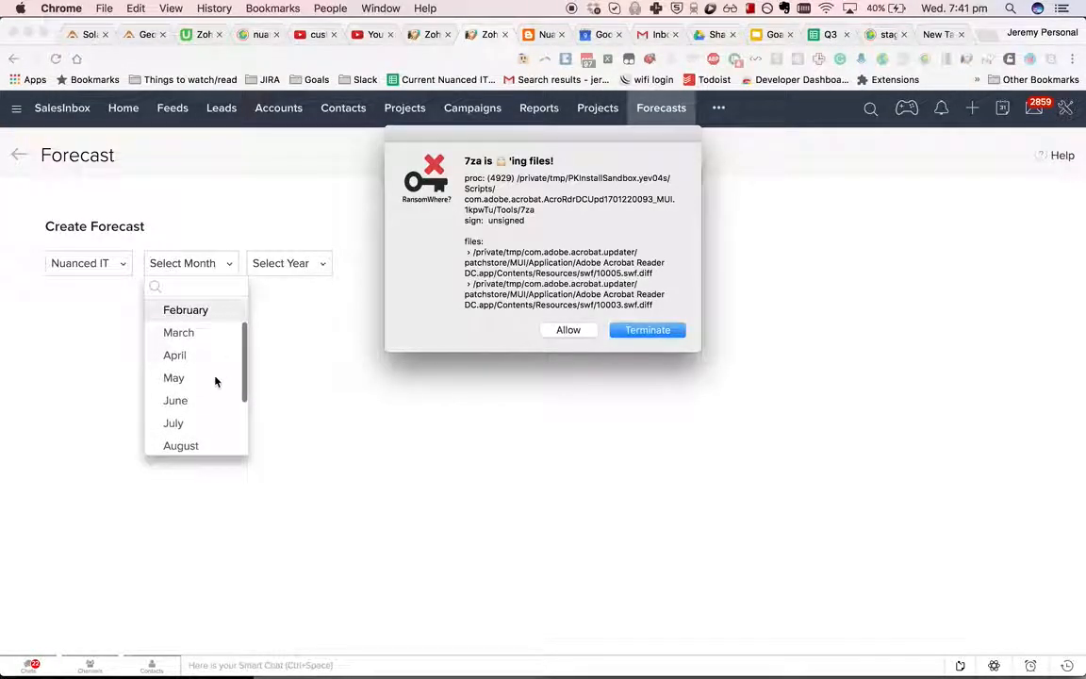
left_click(185, 264)
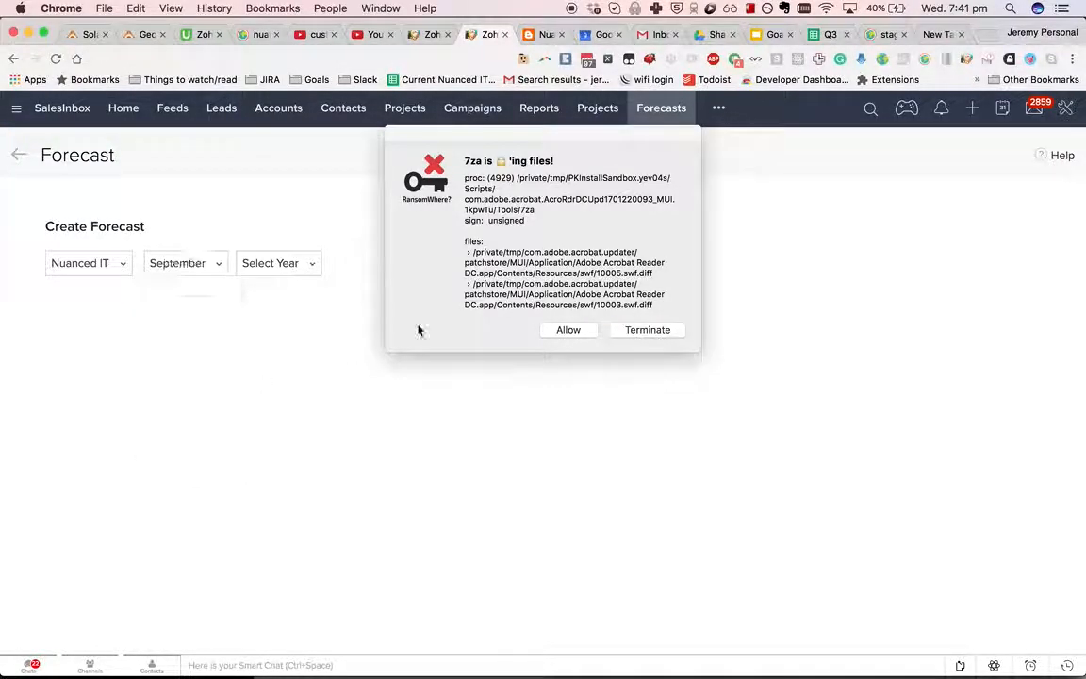
left_click(279, 264)
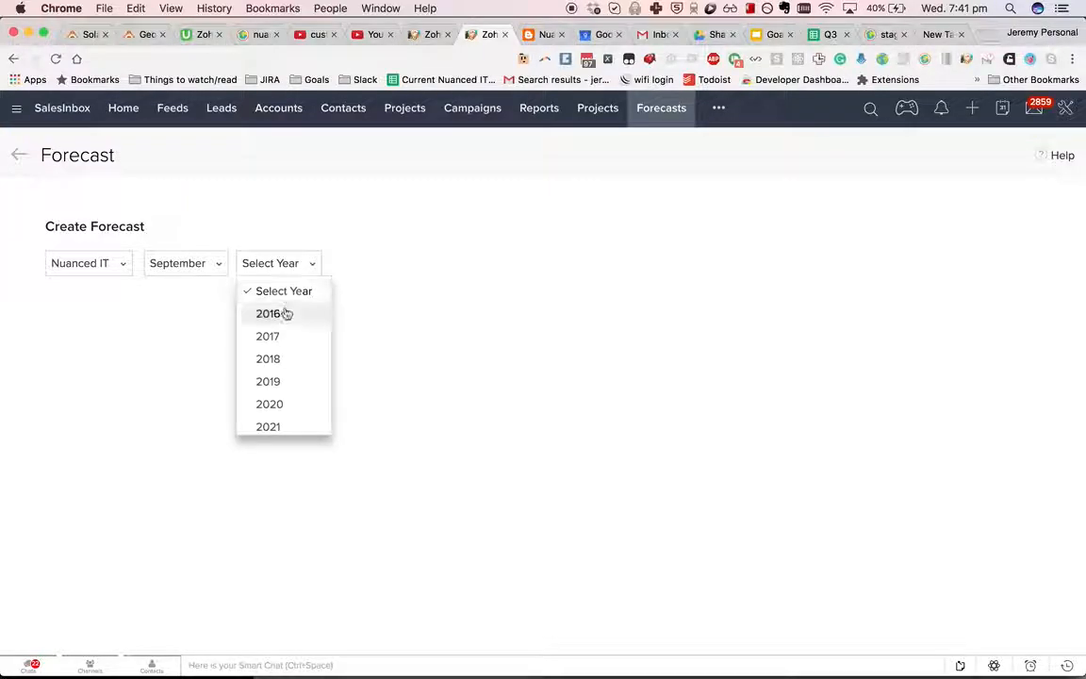
left_click(268, 335)
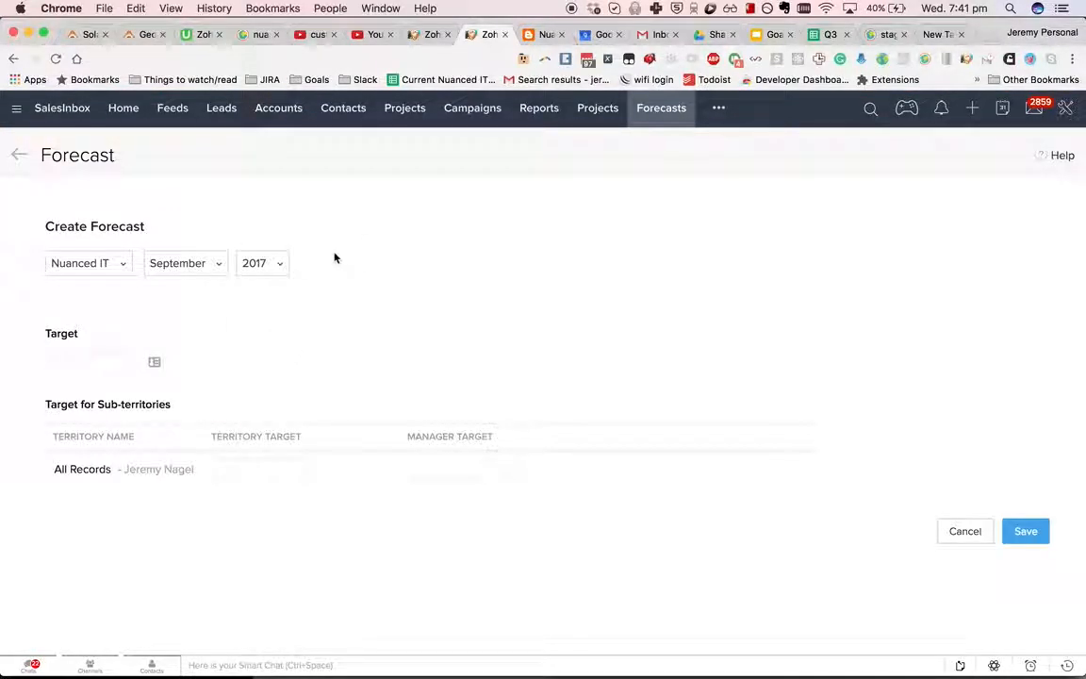
type("10000")
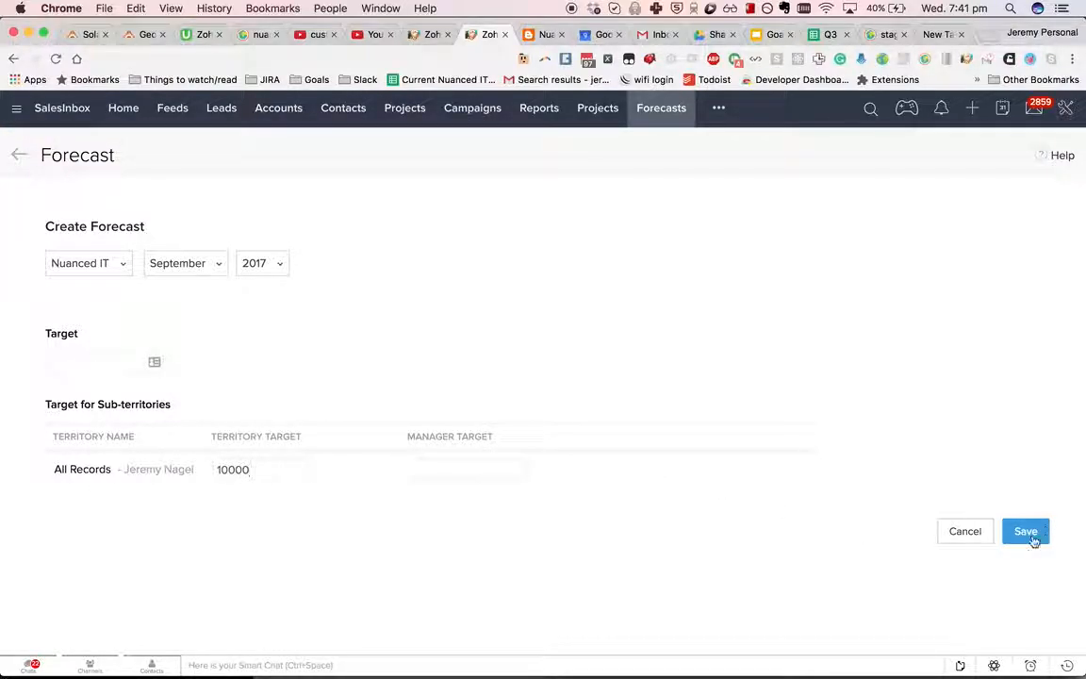
left_click(1026, 531)
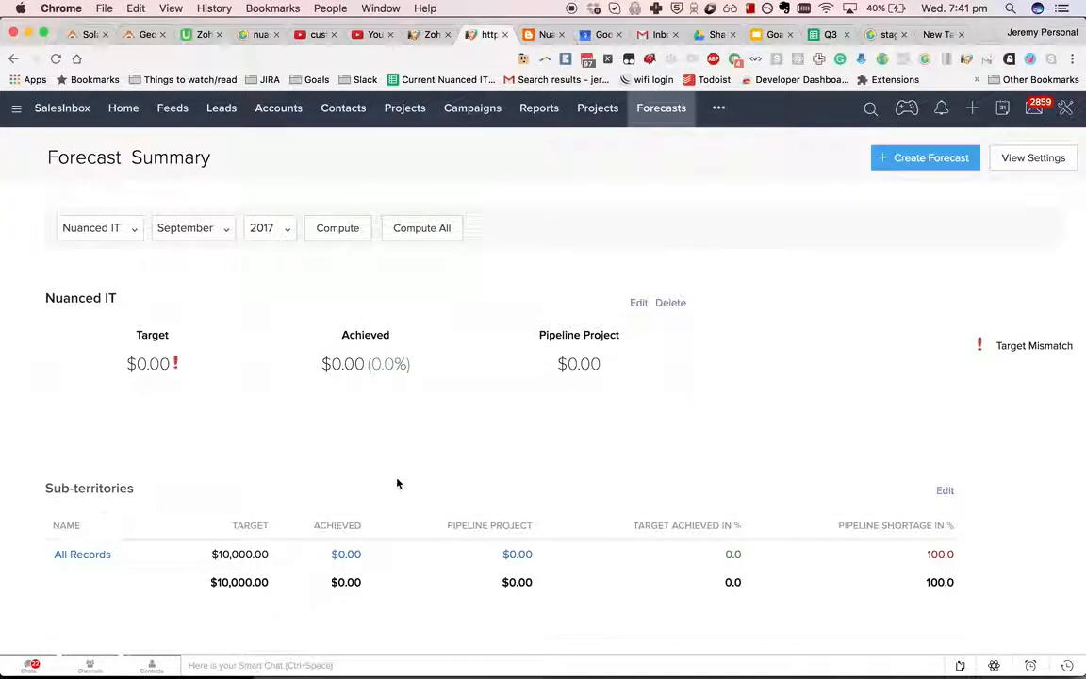
Step: Return to the Projects layout and reopen the stage-probability mapping
scroll("down", 3)
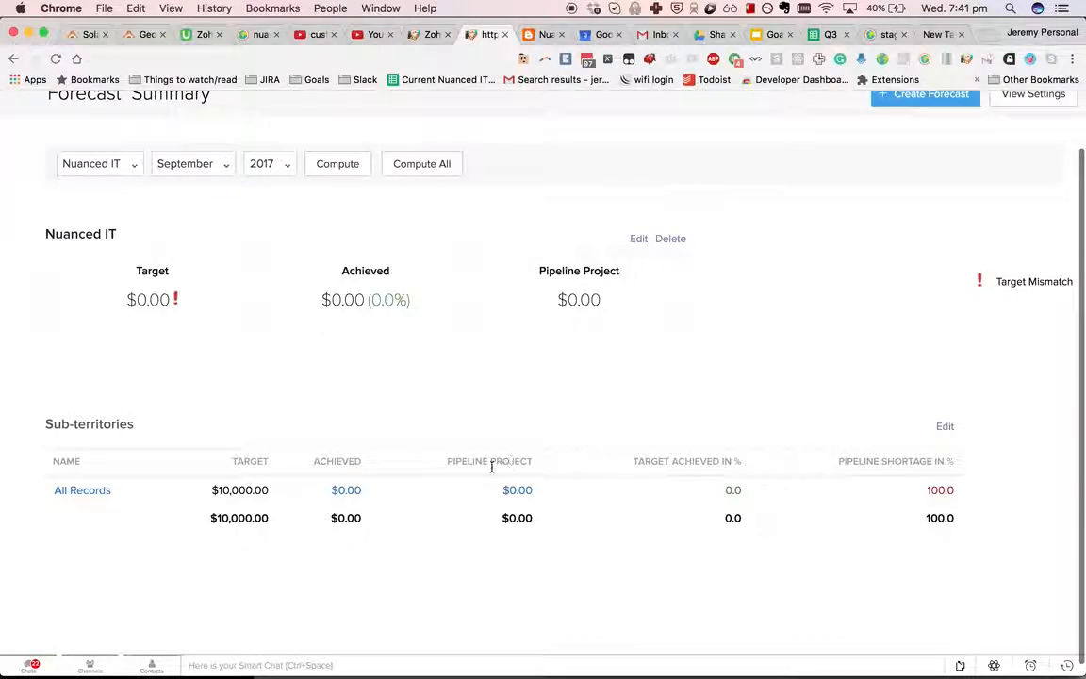
double_click(489, 460)
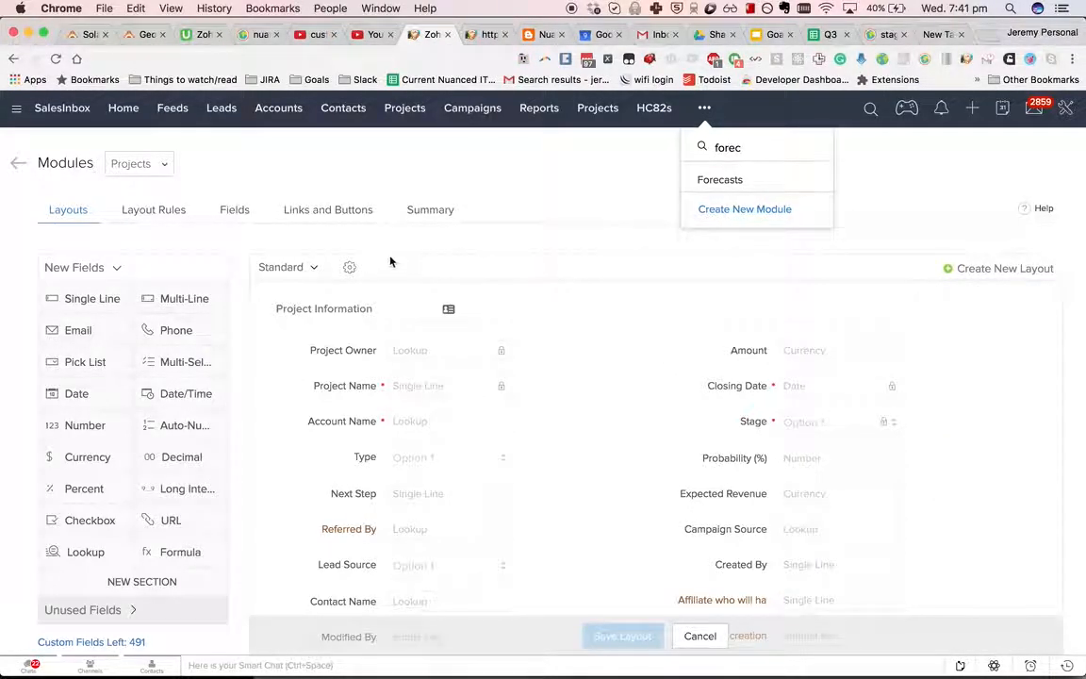
left_click(350, 267)
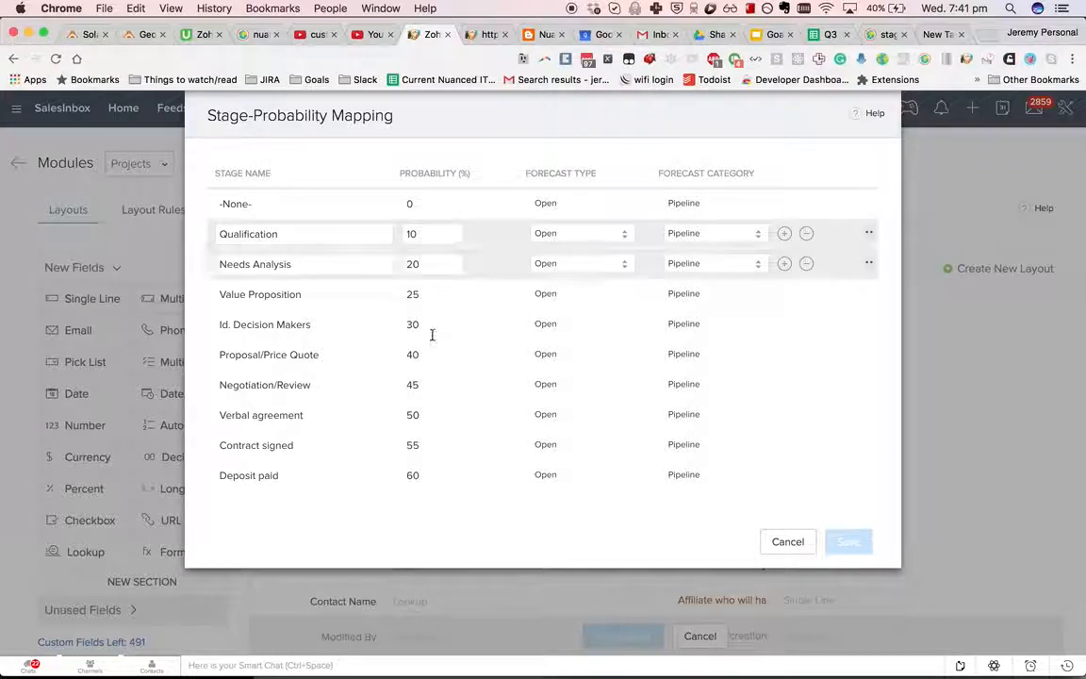
Step: Scroll to the later stages and inspect Full payment received and Project completed rows
scroll("down", 3)
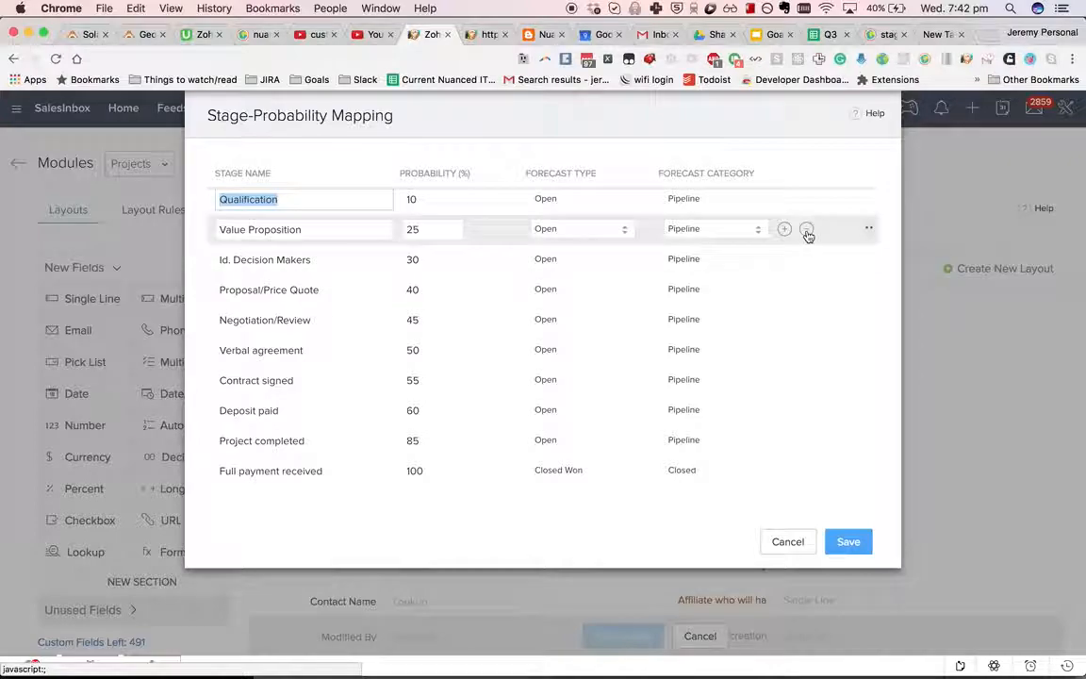
scroll("down", 3)
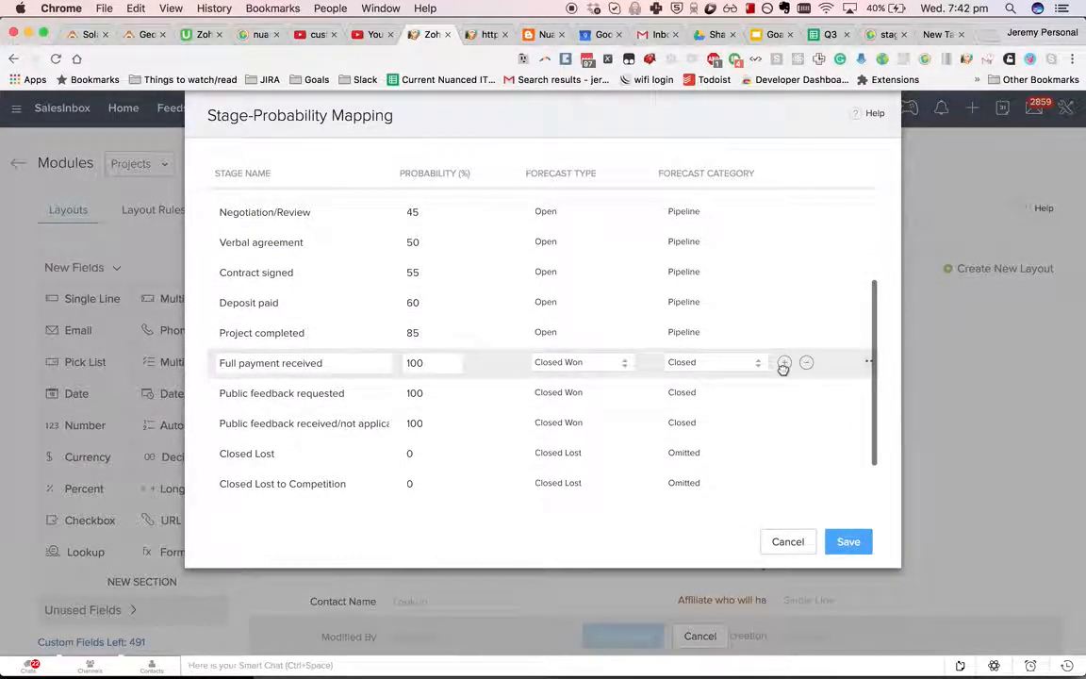
left_click(784, 362)
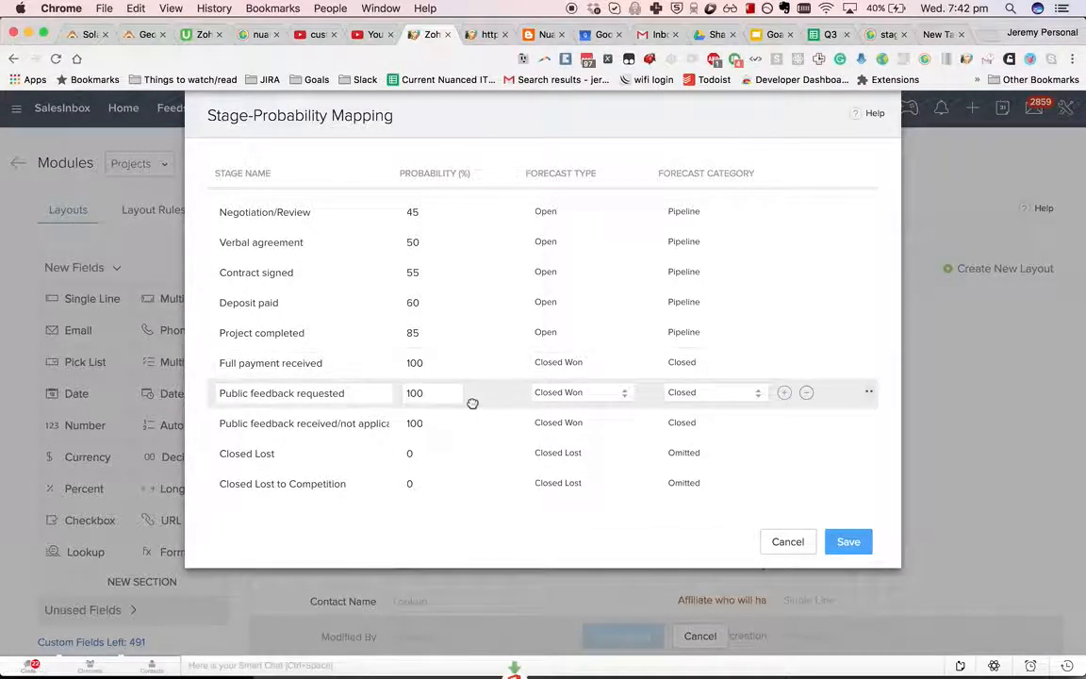
scroll("down", 3)
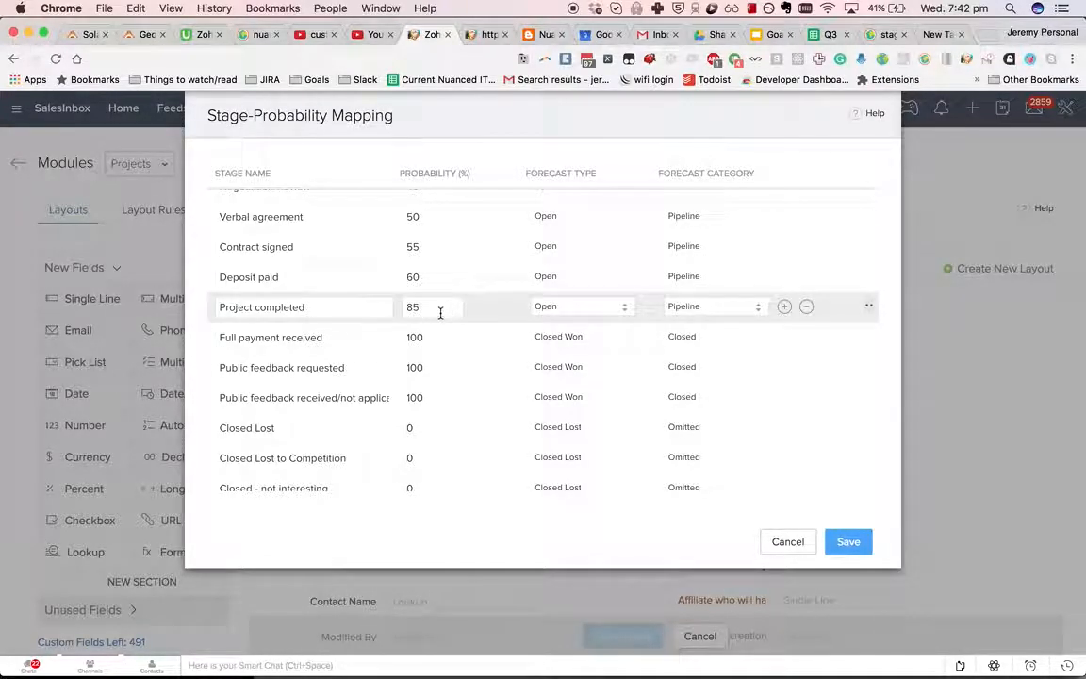
left_click(302, 336)
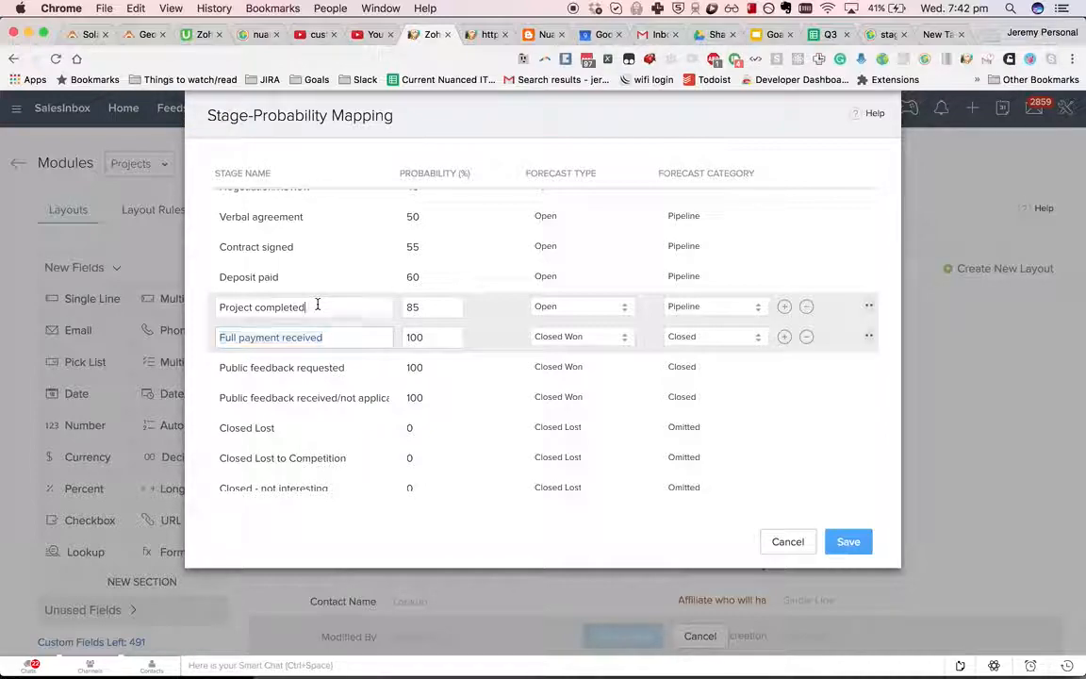
Step: Check the payment and public-feedback stage probabilities, then switch to the Pipeline Projects list
left_click(260, 306)
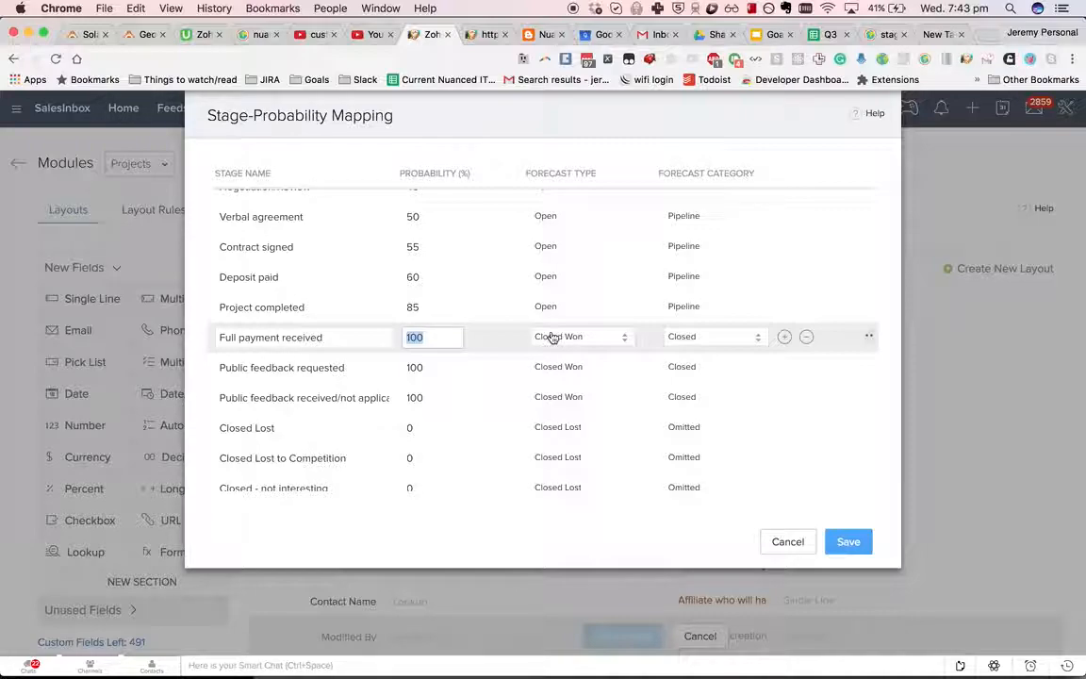
mouse_move(686, 347)
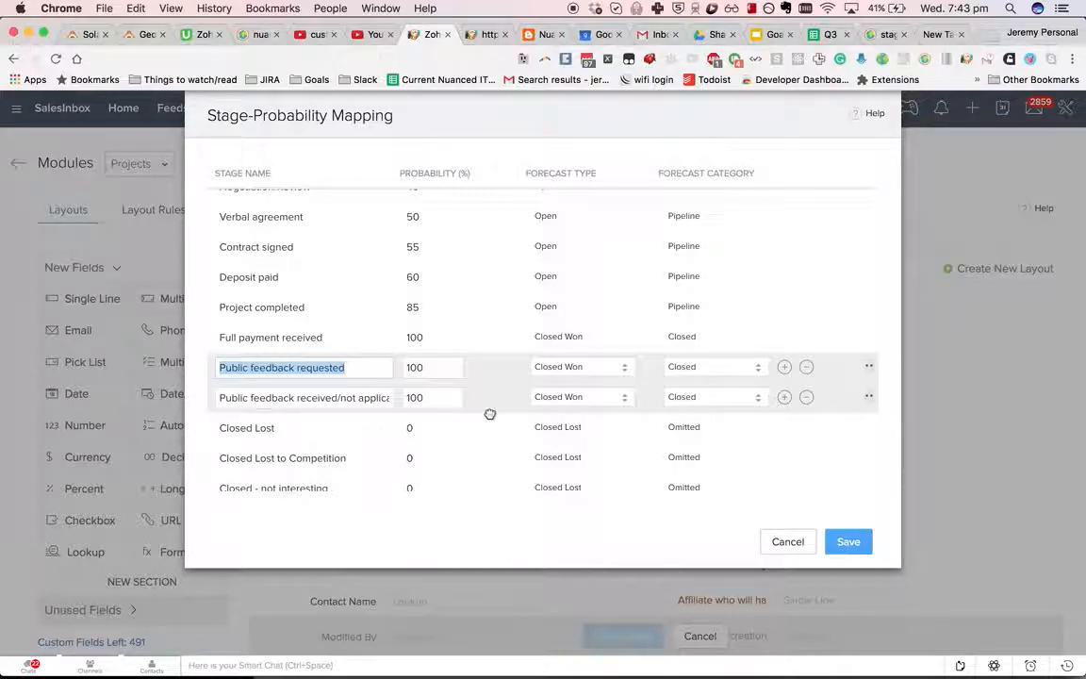
left_click(304, 396)
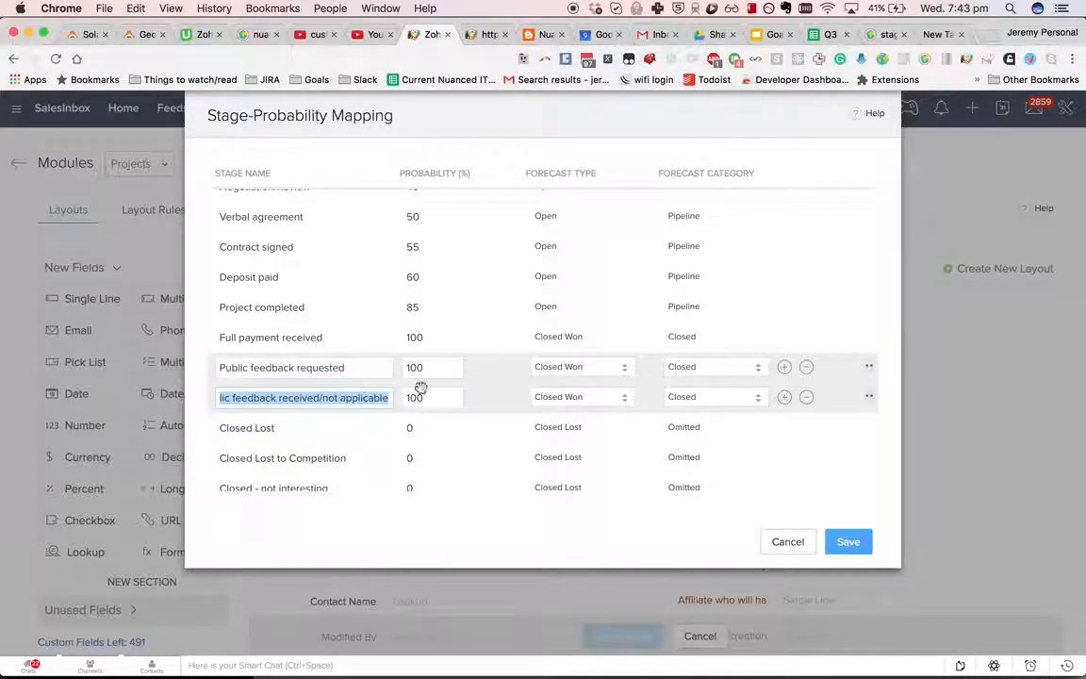
left_click(486, 34)
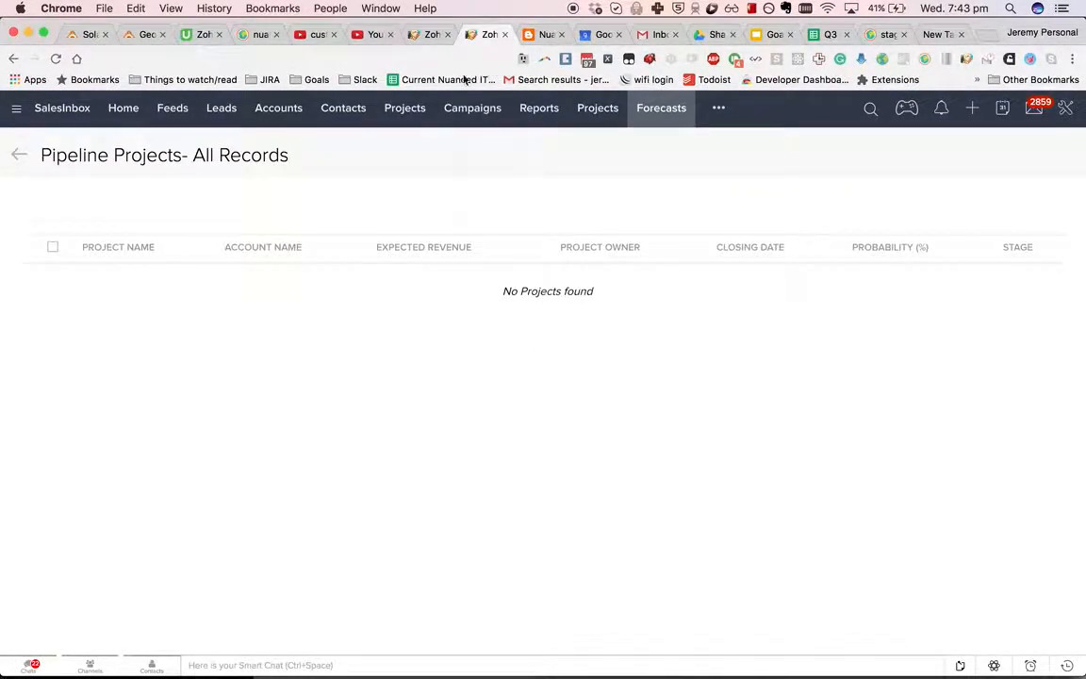
Step: Go to the open projects list and open the Zoho Support setup project record
left_click(403, 108)
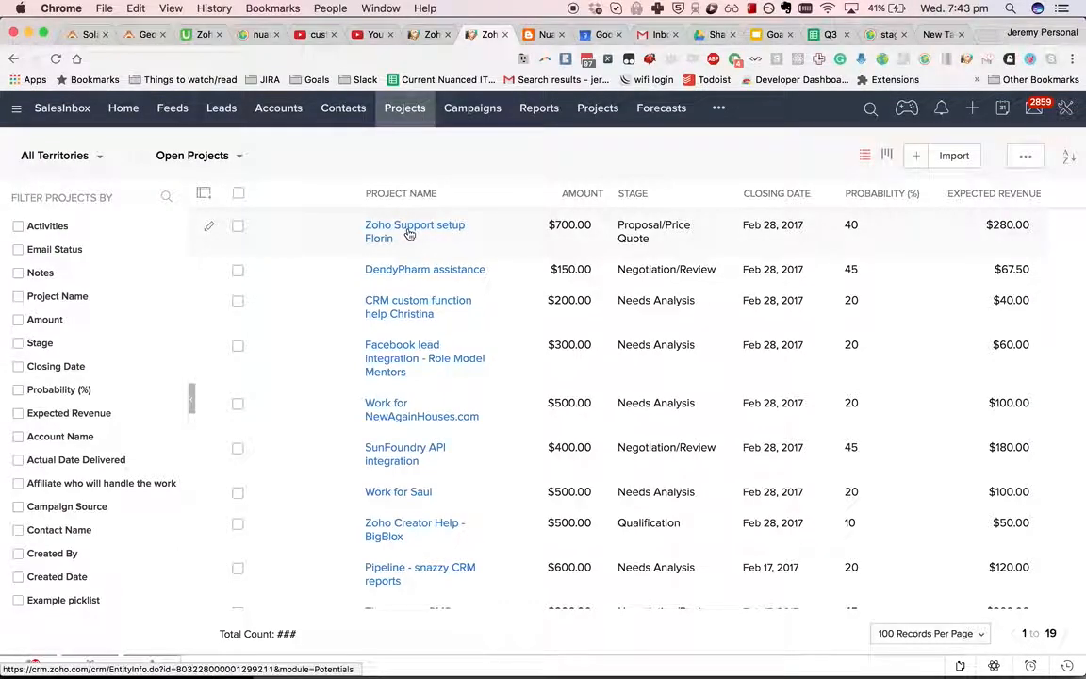
left_click(415, 230)
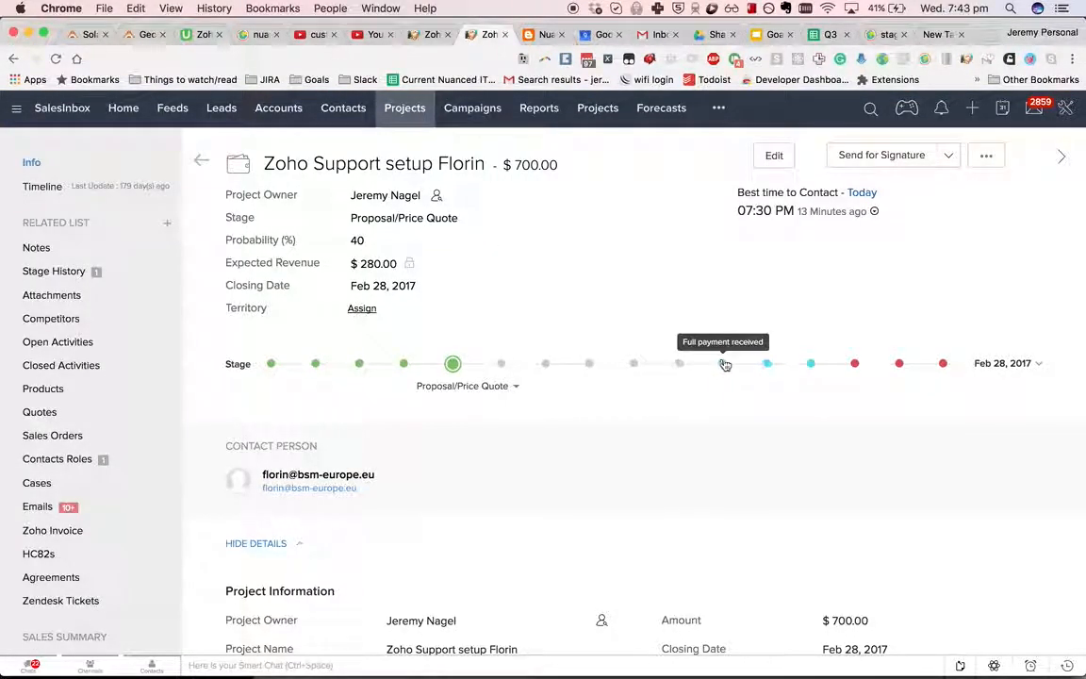
mouse_move(761, 362)
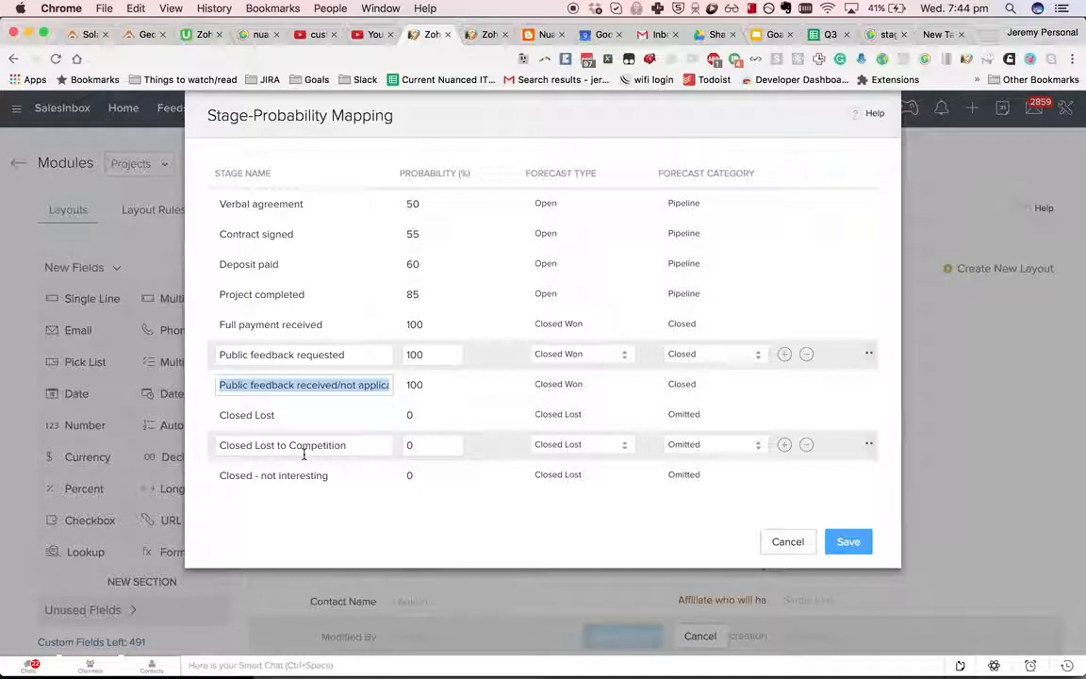
Step: Review the Closed Lost stage rows and cancel the Stage-Probability Mapping without saving
left_click(273, 475)
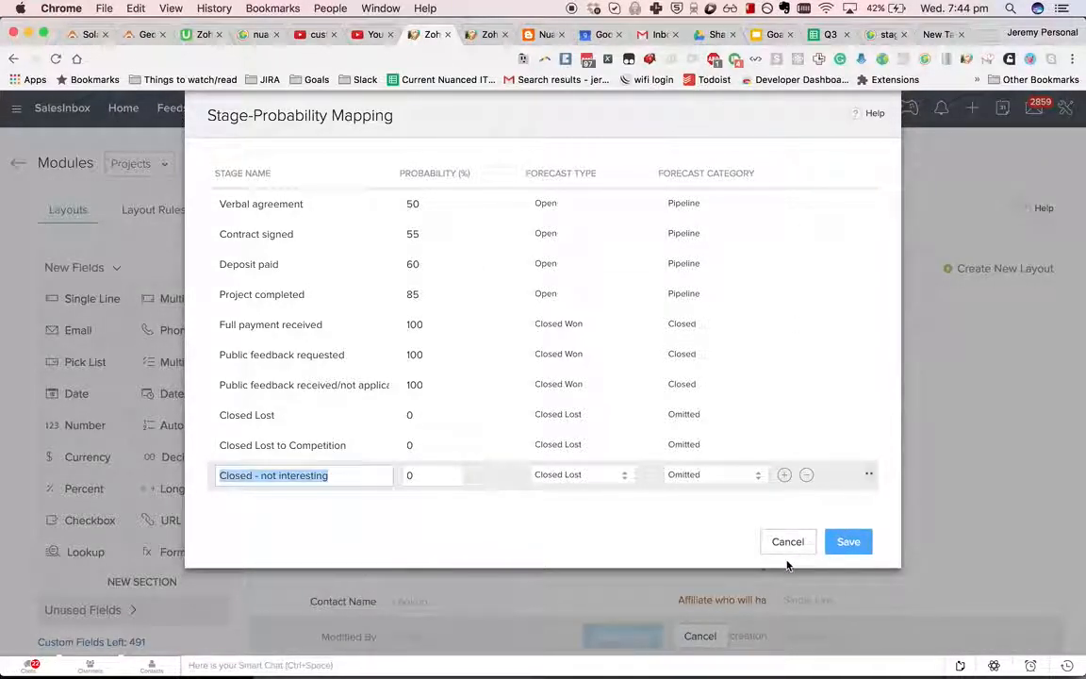
mouse_move(788, 541)
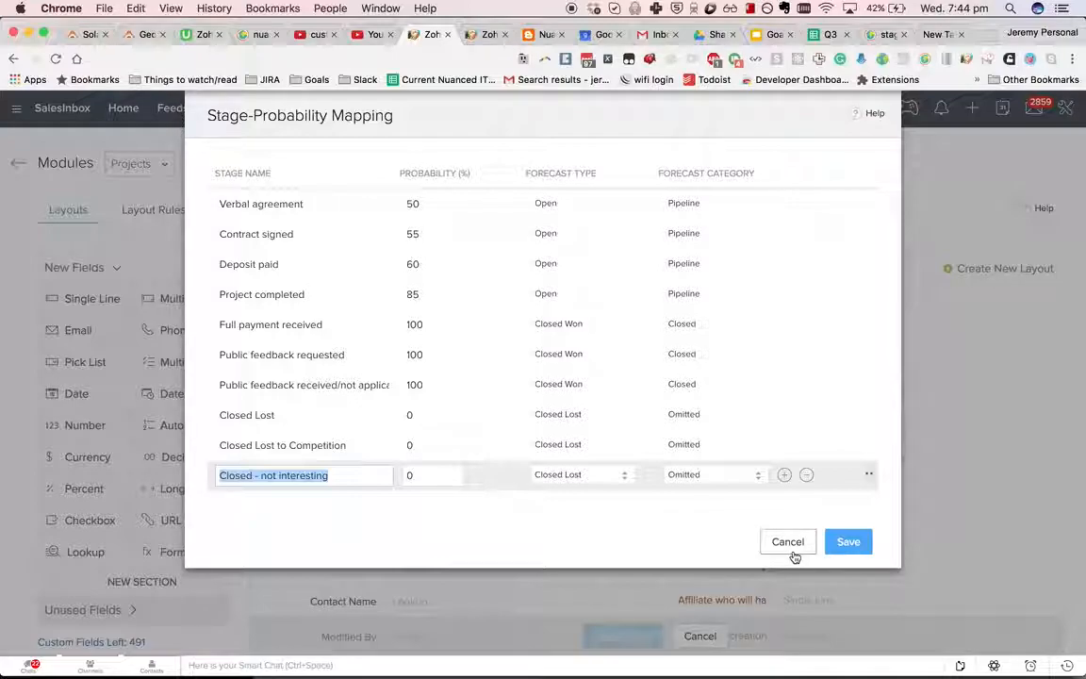
left_click(788, 541)
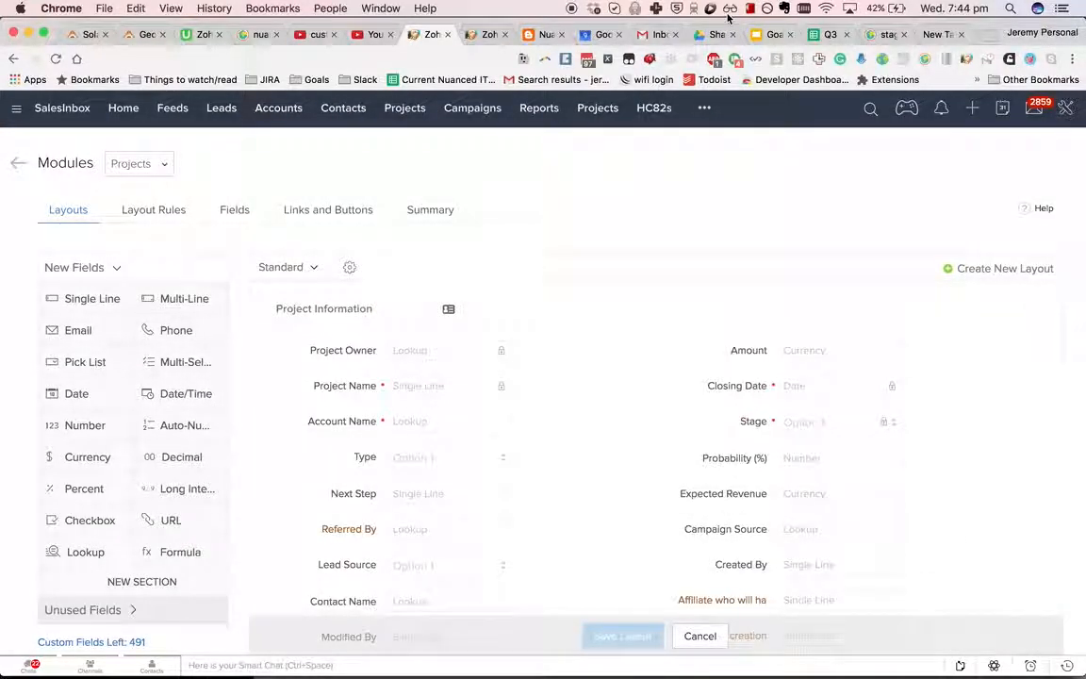
mouse_move(607, 201)
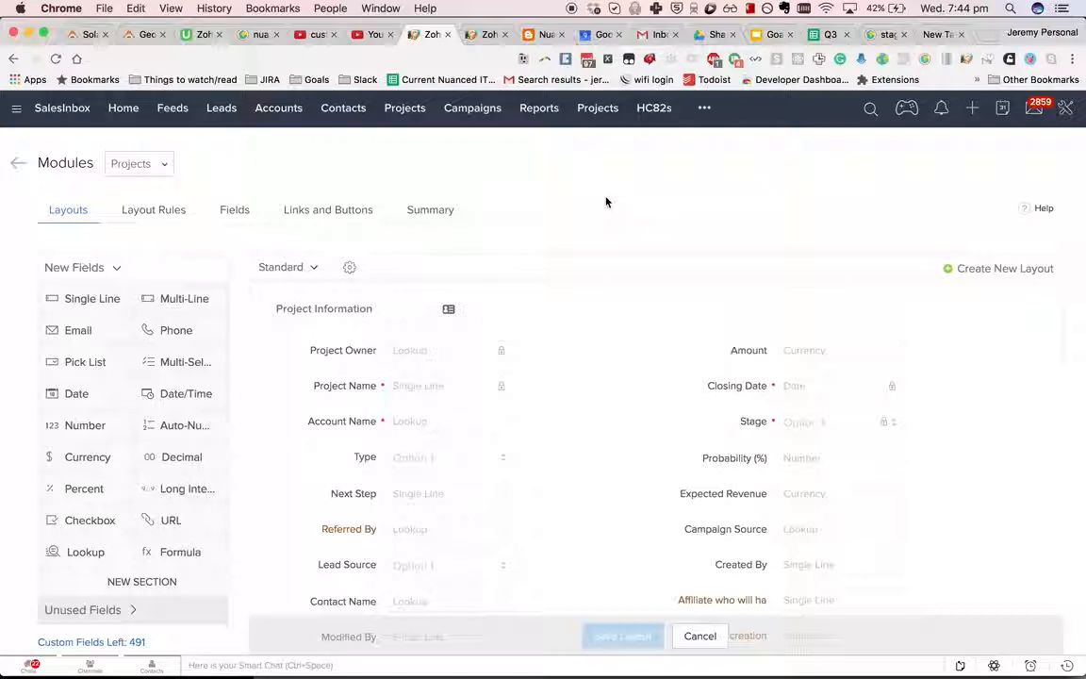